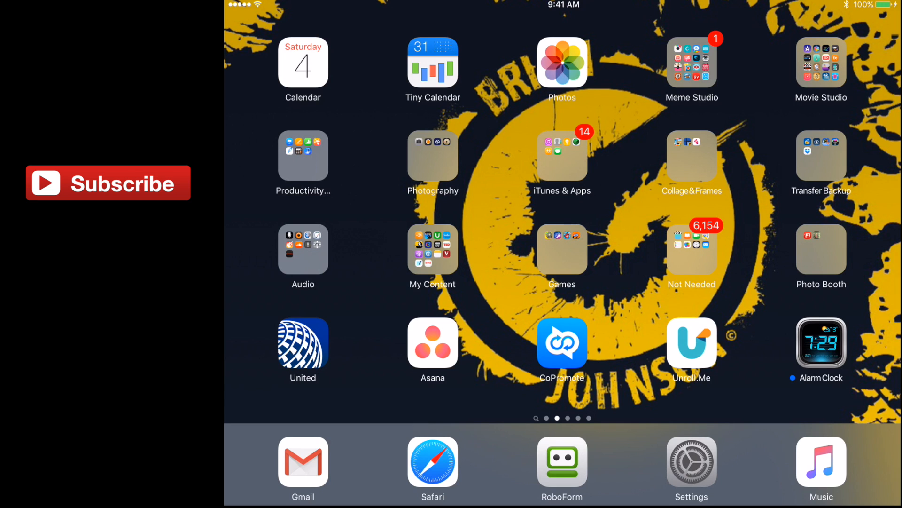
Step: Launch iMovie from the Movie Studio folder of video apps on the home screen
left_click(562, 62)
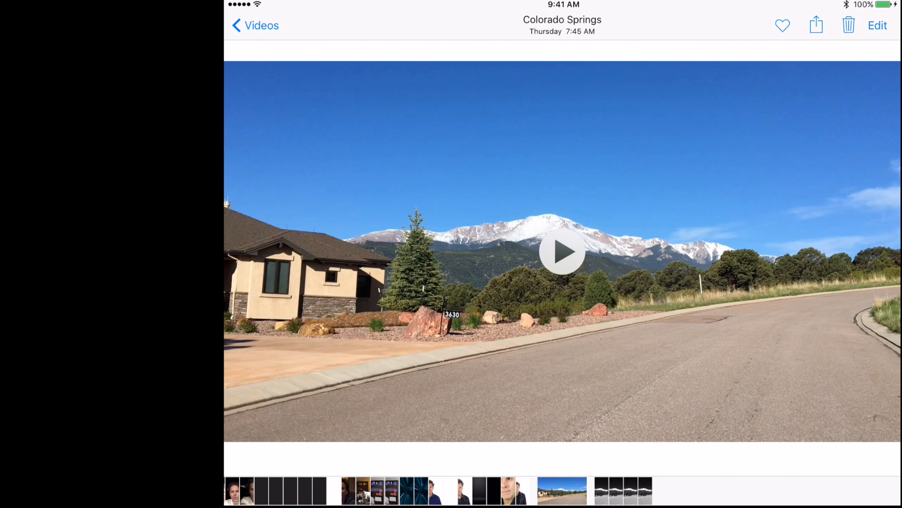
left_click(563, 252)
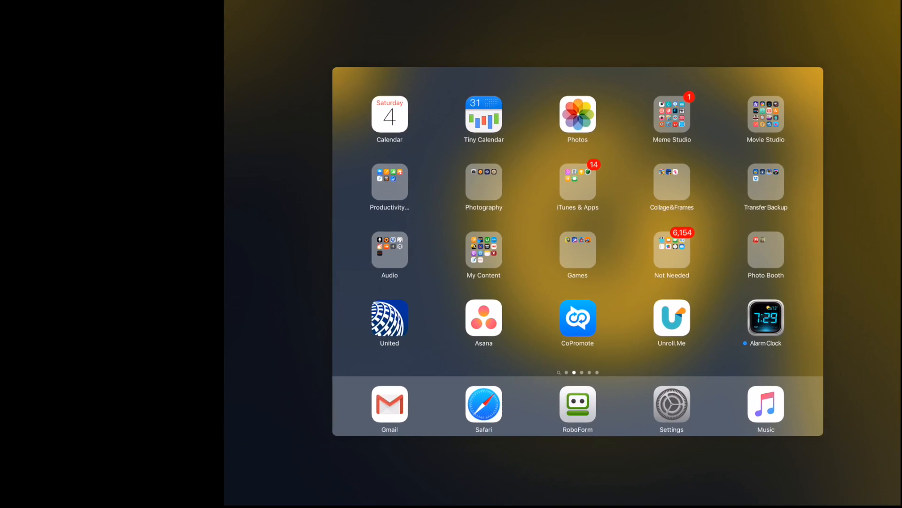
left_click(765, 116)
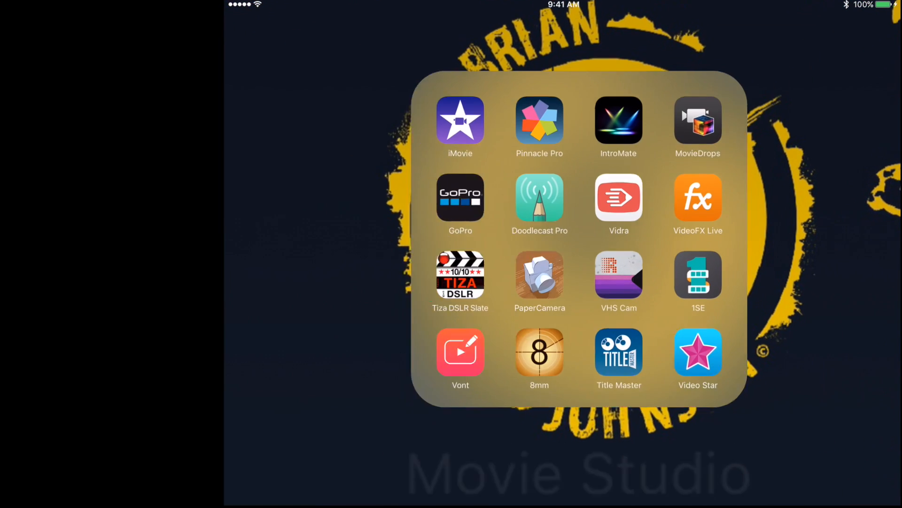
left_click(459, 119)
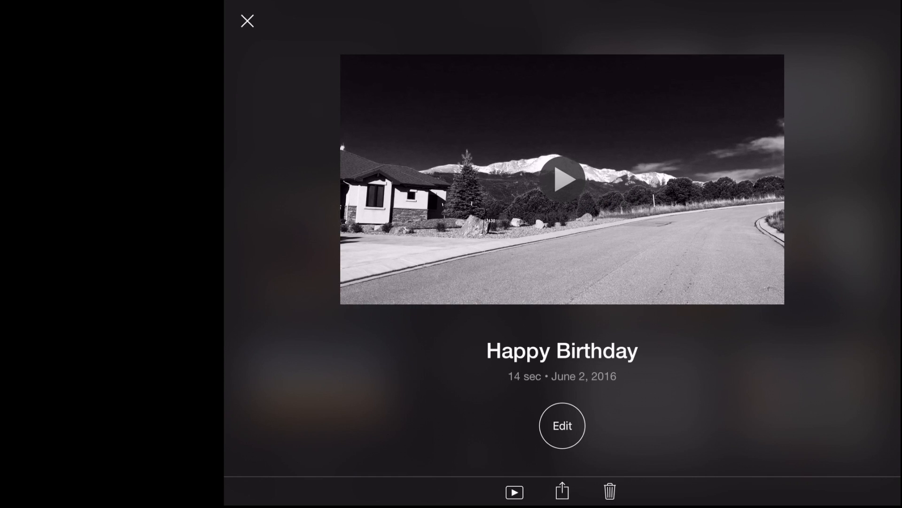
Step: Leave the Happy Birthday project card and reach the Projects gallery, dismissing the new-project choice
left_click(247, 20)
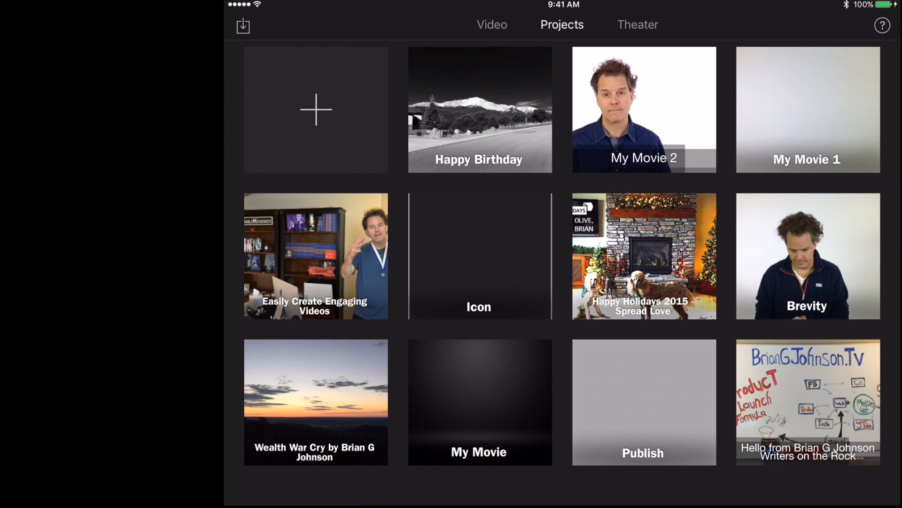
left_click(316, 109)
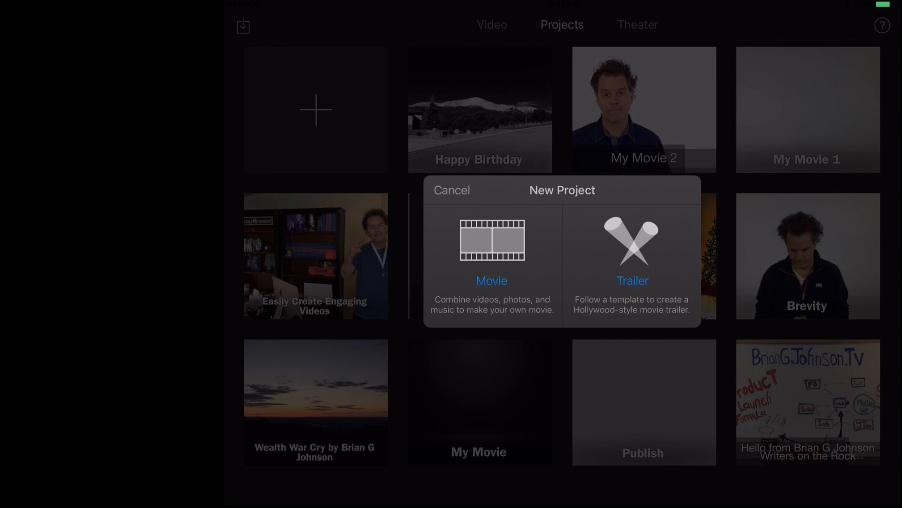
left_click(453, 191)
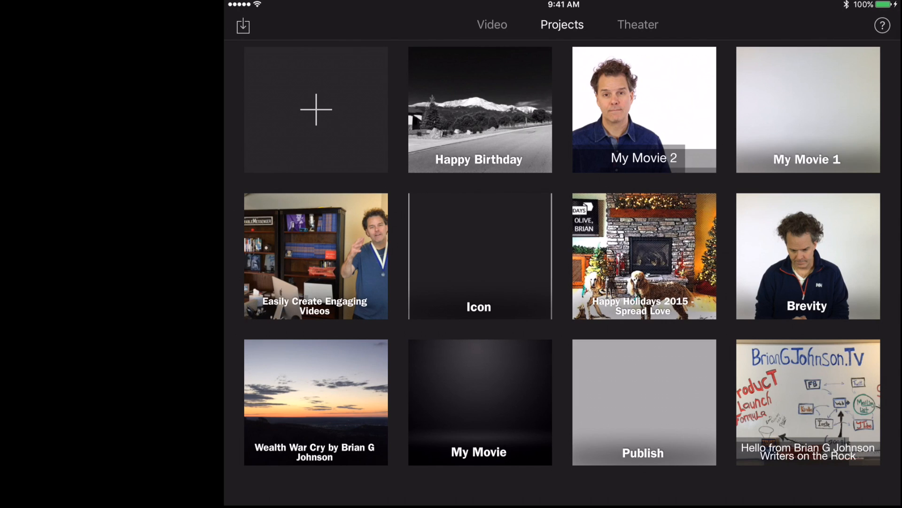
Step: Create a new Movie project and add the June 2 clip from Recently Added to its timeline
left_click(316, 109)
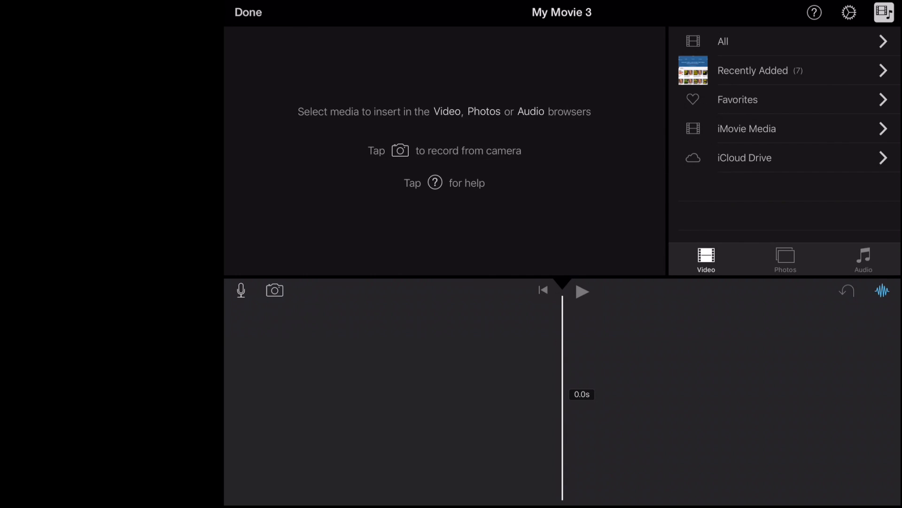
left_click(753, 71)
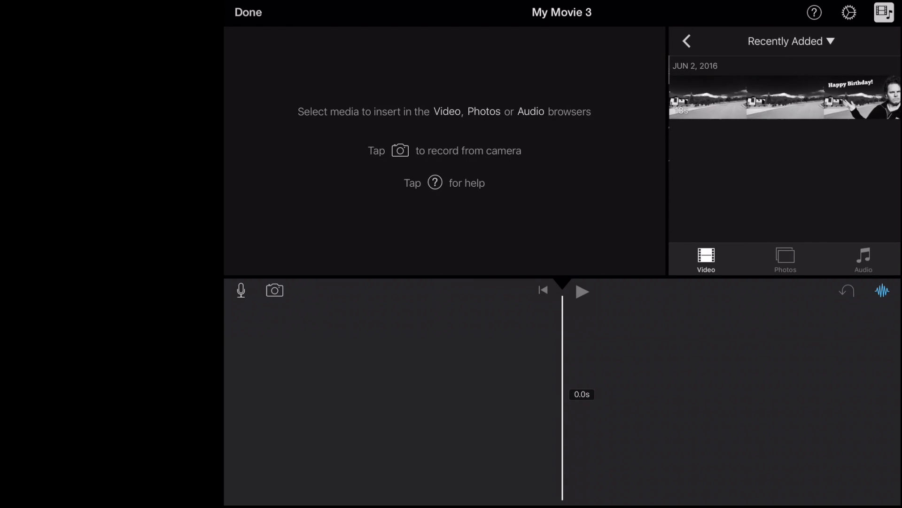
scroll("down", 3)
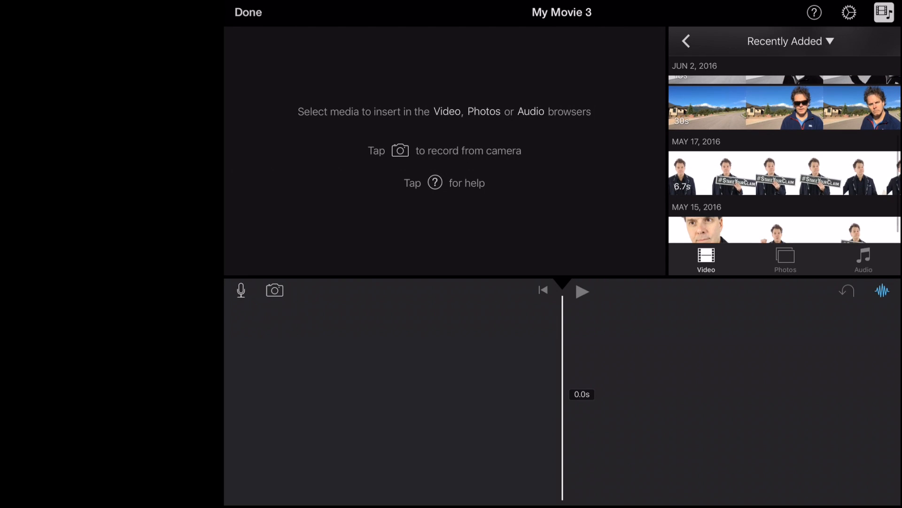
left_click(783, 105)
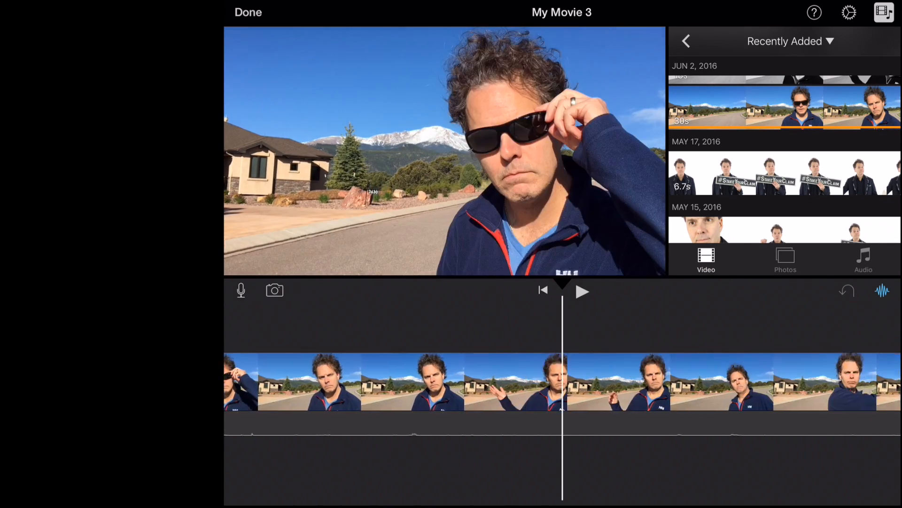
left_click(391, 381)
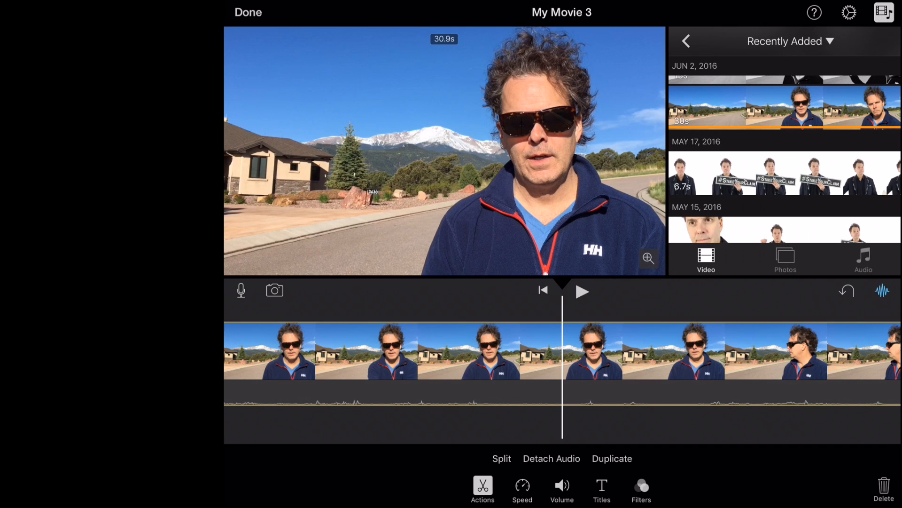
left_click(561, 486)
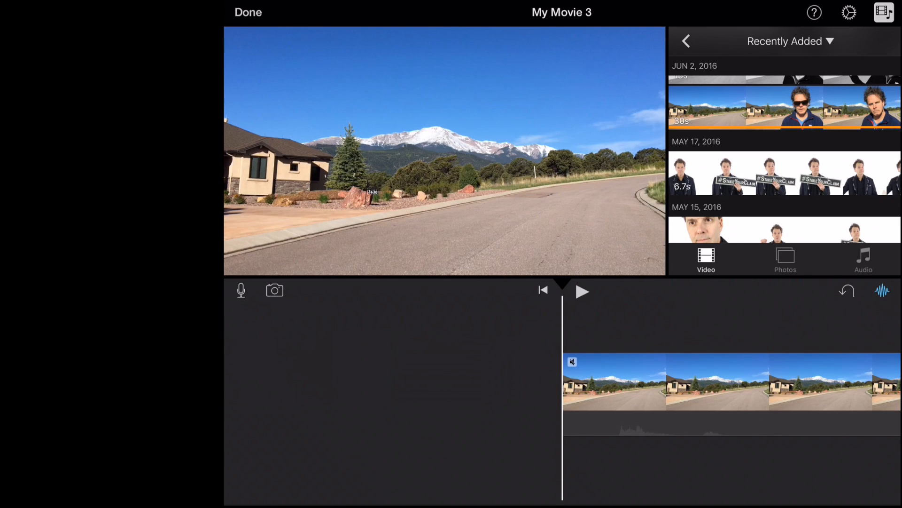
left_click(691, 379)
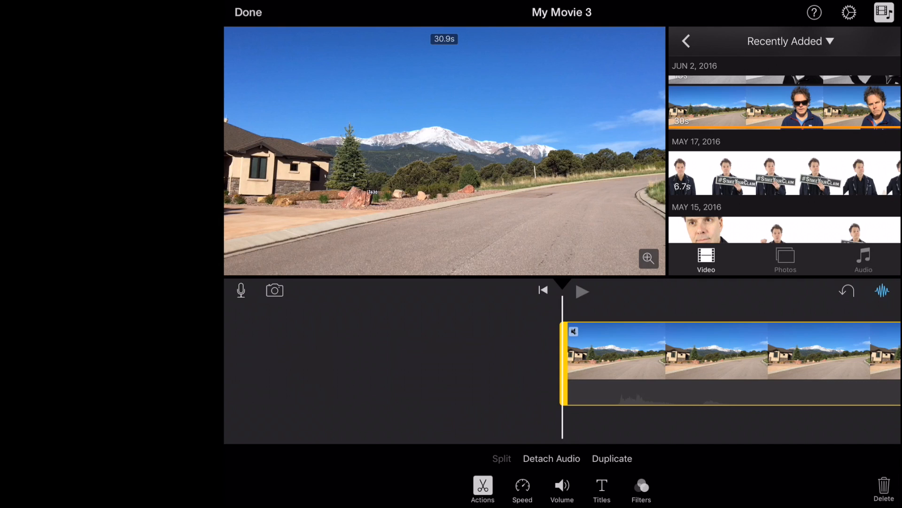
left_click(582, 291)
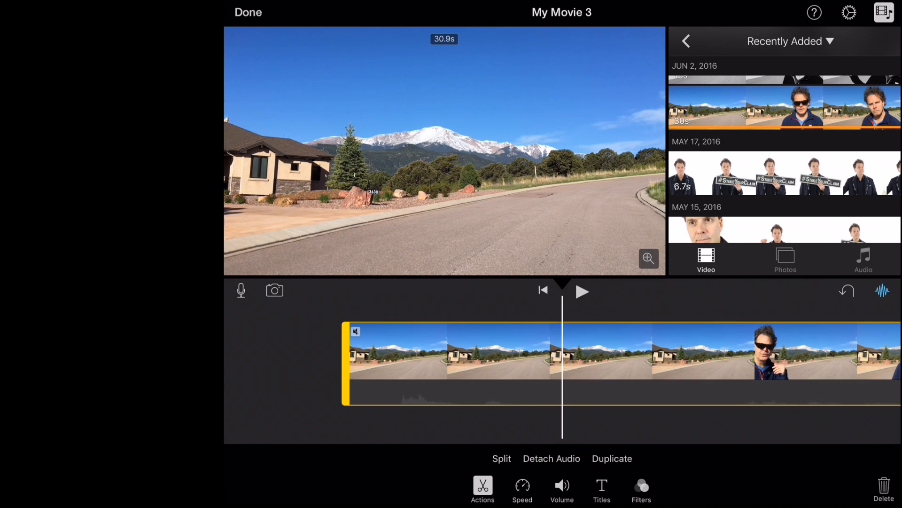
Step: Trim the clip to 13.1s, keeping the road shot and the man in sunglasses
left_click(551, 457)
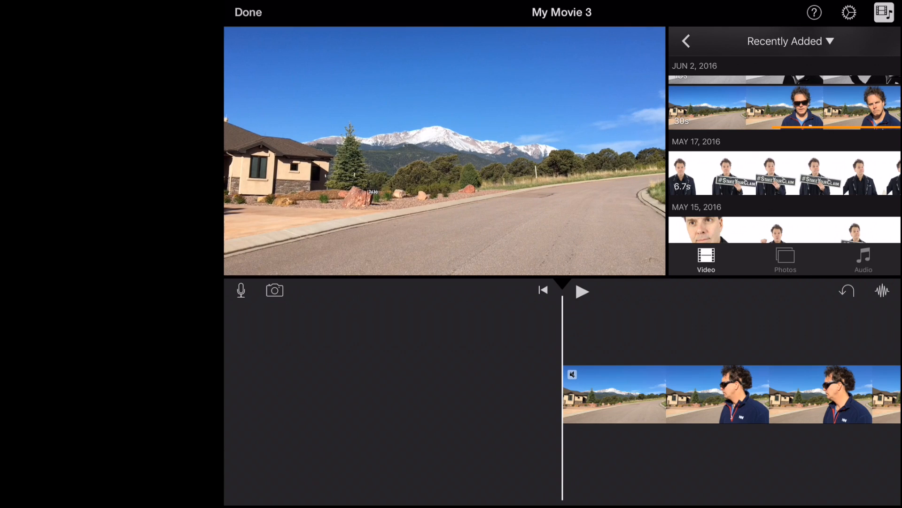
left_click(581, 291)
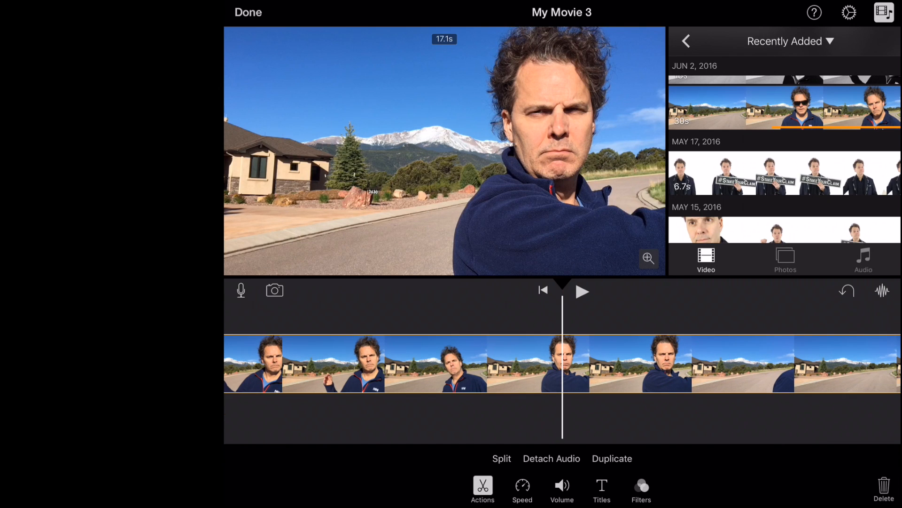
left_click(500, 458)
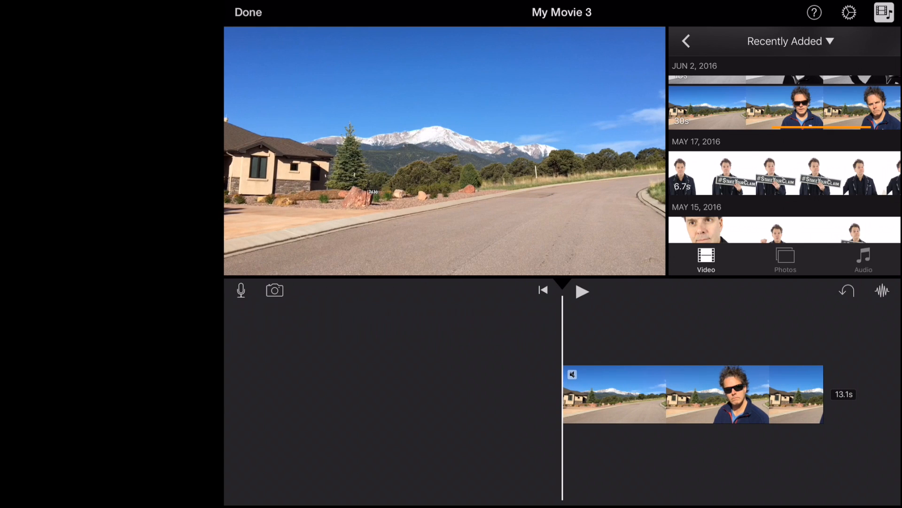
Step: Split off the opening road shot, set it to 2x speed and preview the 11-second movie
left_click(582, 291)
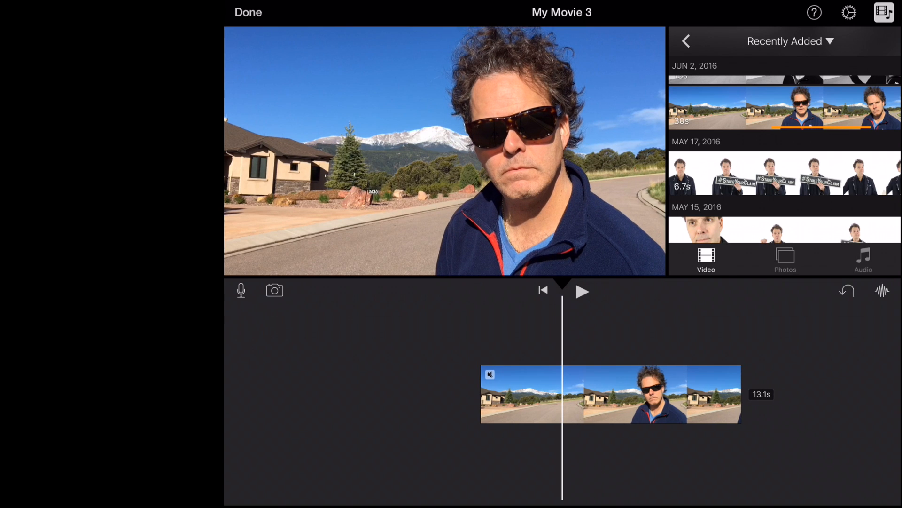
left_click(610, 394)
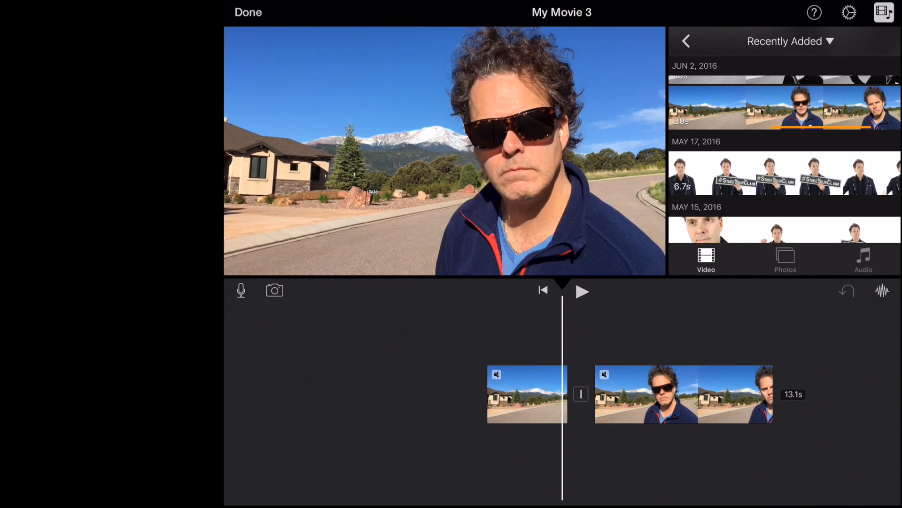
left_click(525, 394)
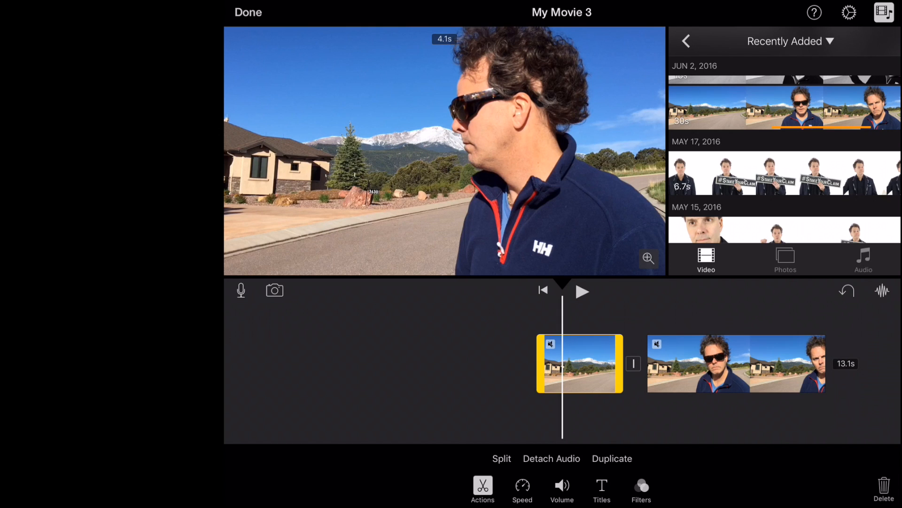
left_click(522, 486)
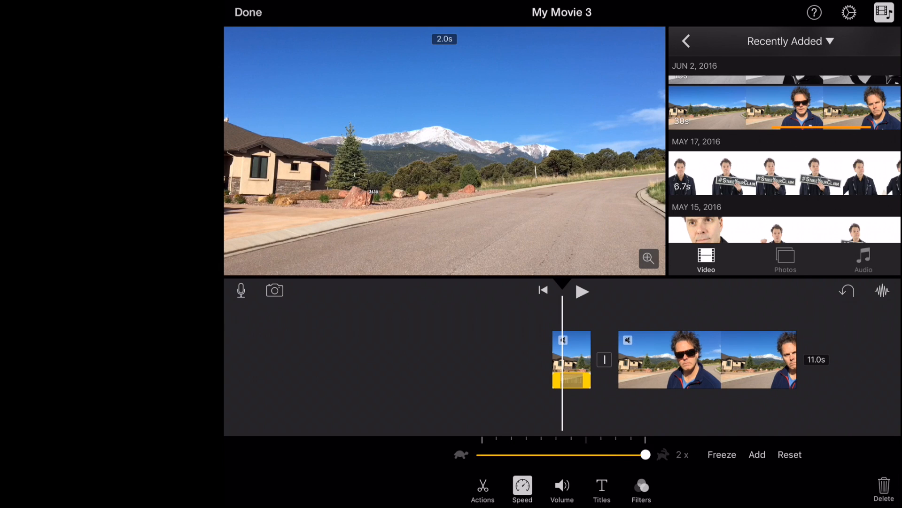
left_click(582, 291)
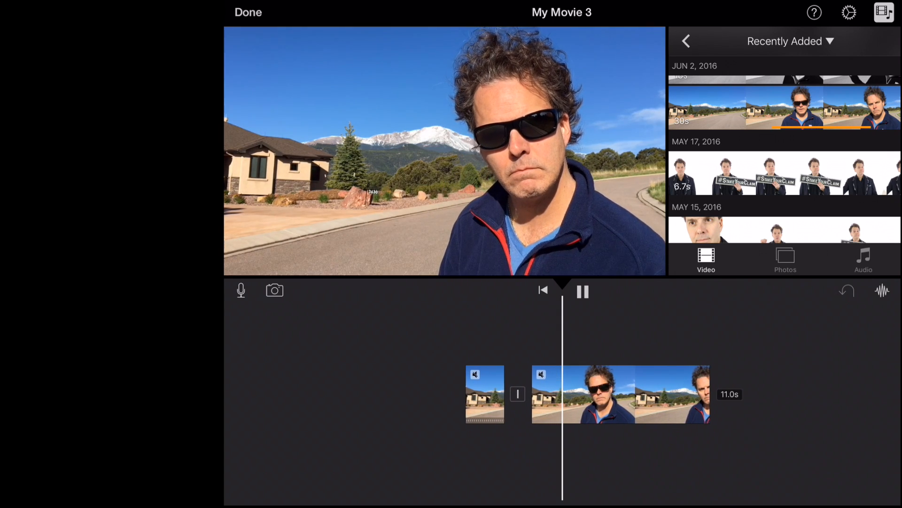
Step: Select the middle clip of the man in sunglasses, bring up its speed settings and replay the movie
left_click(581, 291)
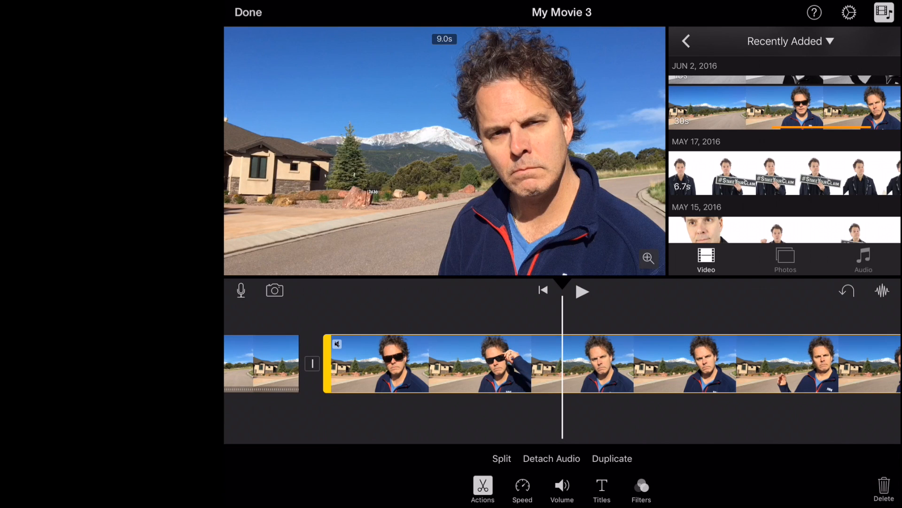
left_click(500, 458)
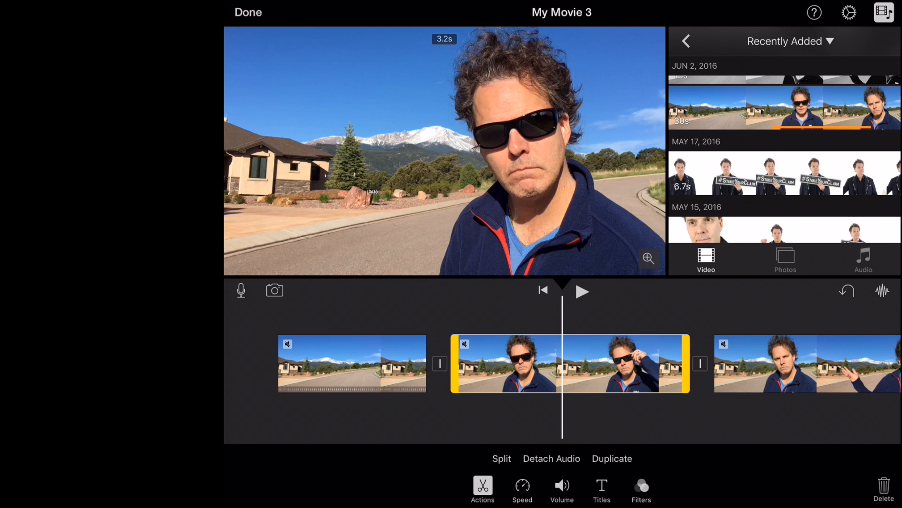
left_click(522, 486)
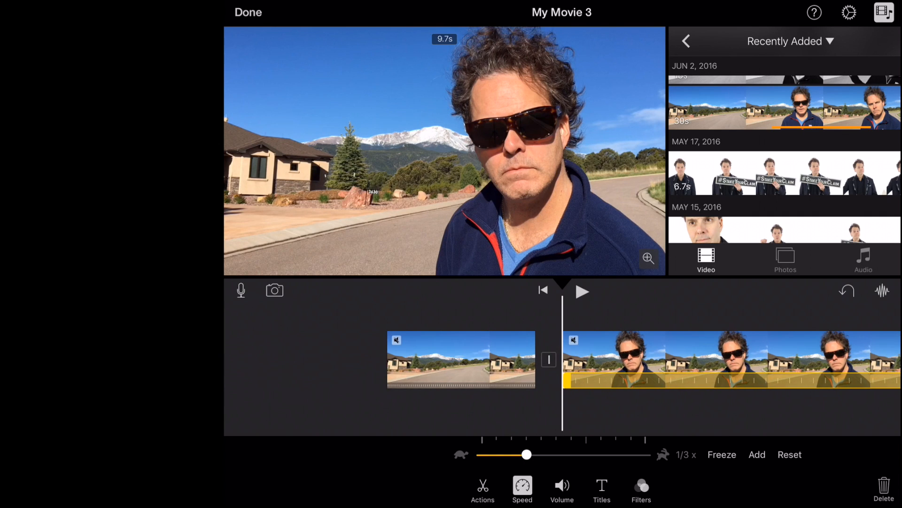
left_click(582, 290)
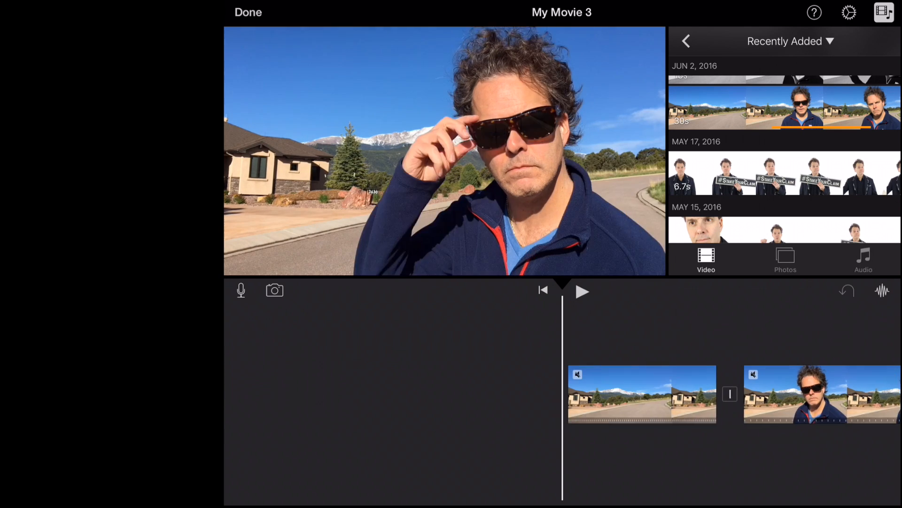
left_click(582, 291)
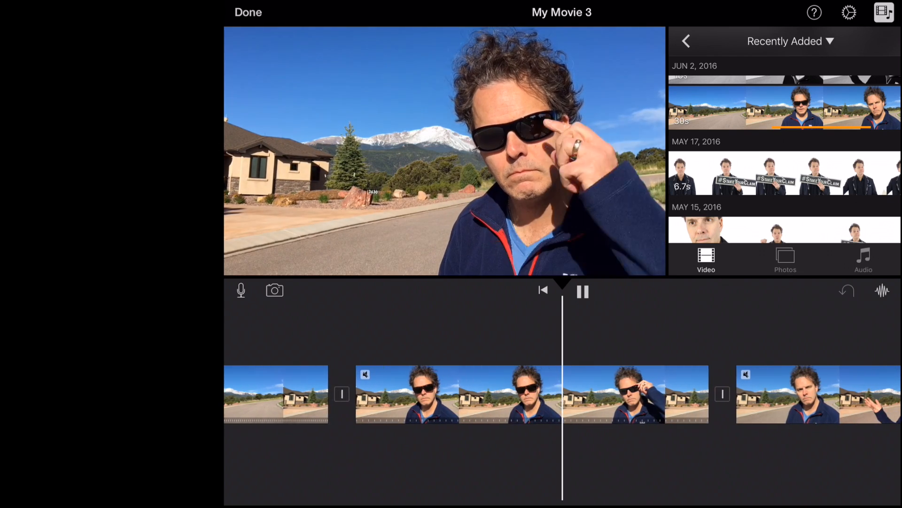
Step: Set the middle clip back to normal 1x speed and play the 14-second movie through
left_click(582, 291)
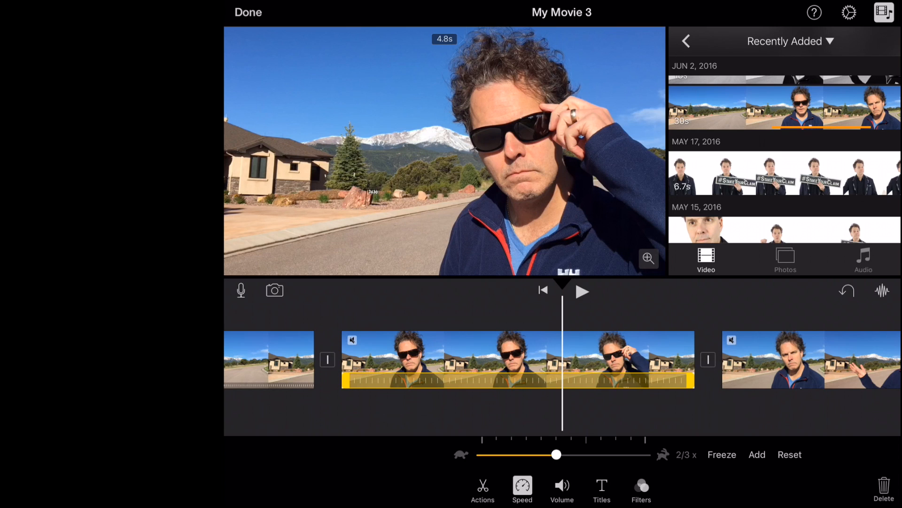
left_click_drag(557, 455, 585, 455)
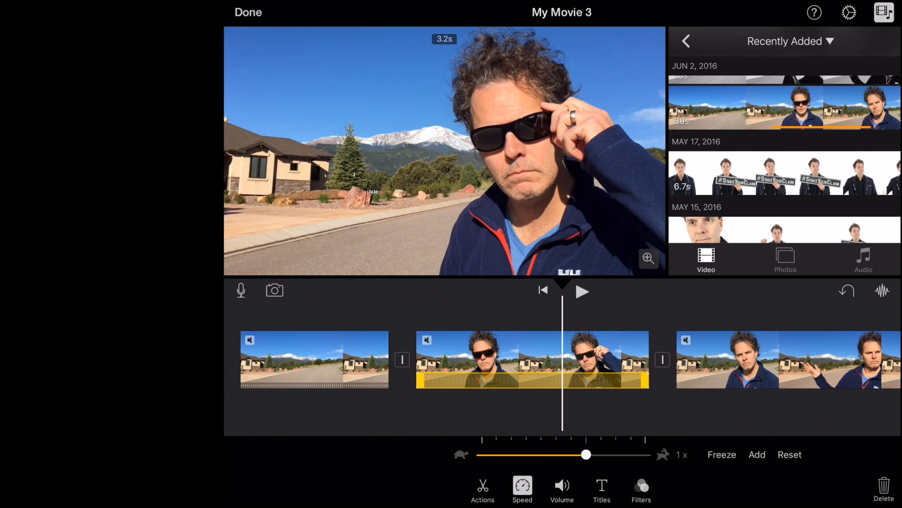
left_click_drag(586, 454, 541, 454)
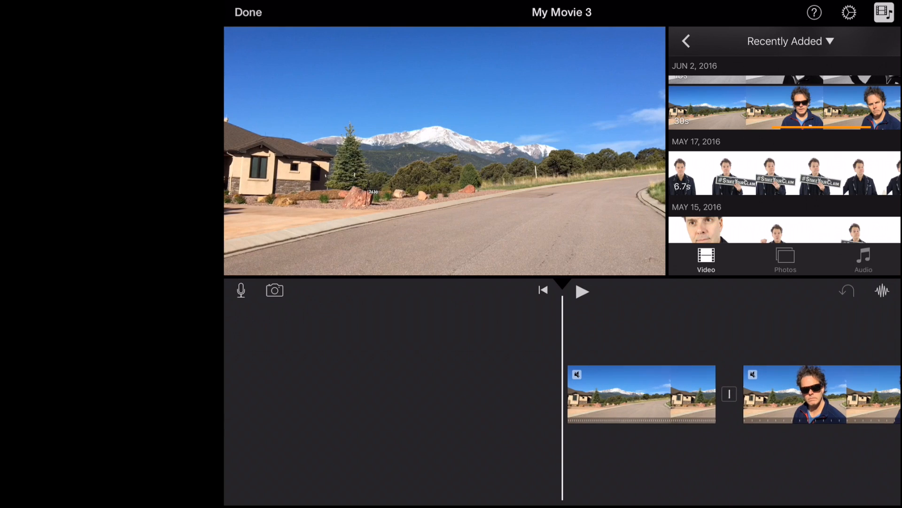
left_click(582, 290)
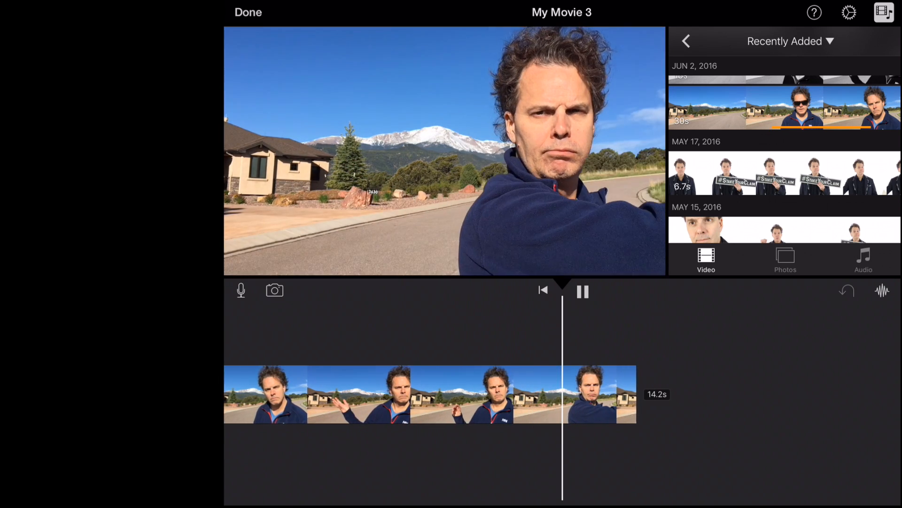
left_click(582, 291)
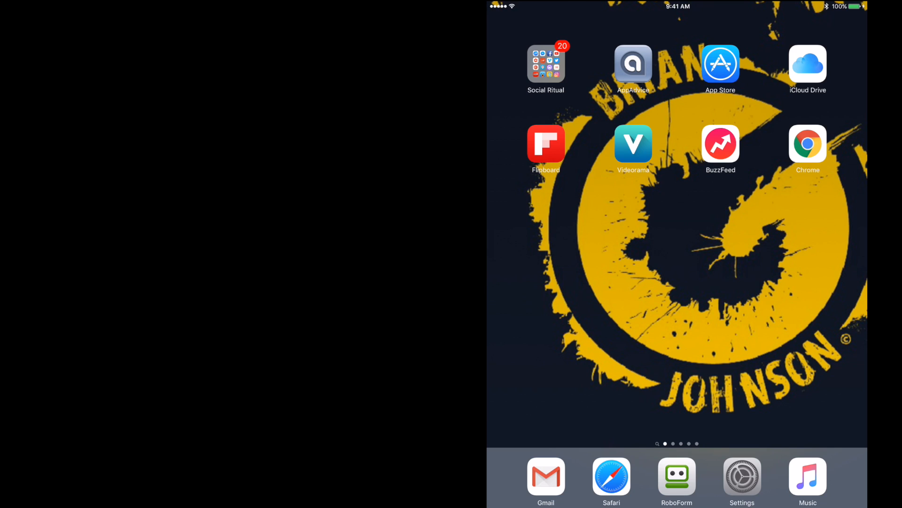
Step: Launch Videorama from the home screen to reach its Import Media grid
left_click(633, 143)
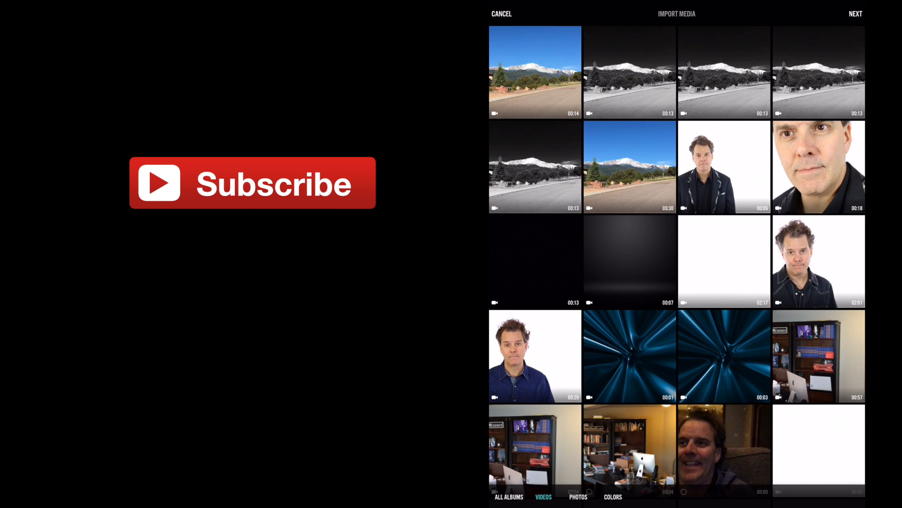
Step: Import the 14-second driveway clip at full length (0.0–14.2) after scrubbing through it
left_click(534, 73)
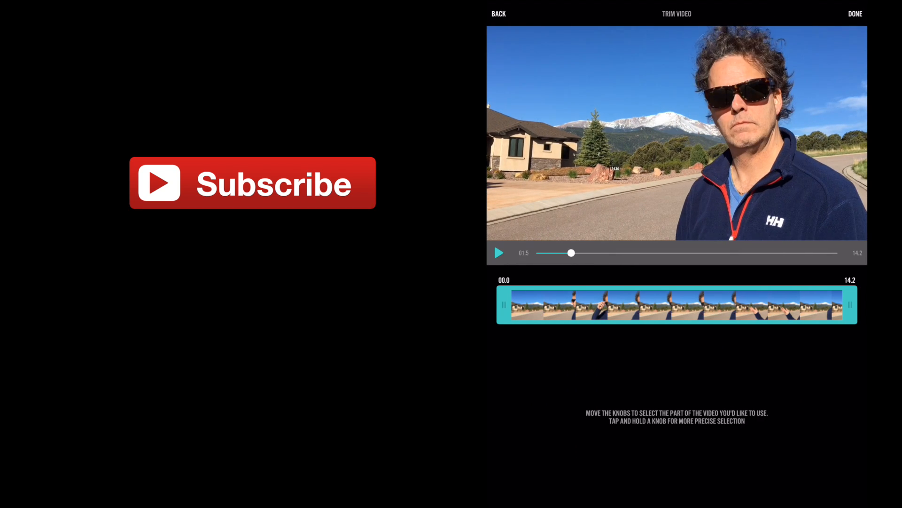
left_click_drag(570, 253, 612, 253)
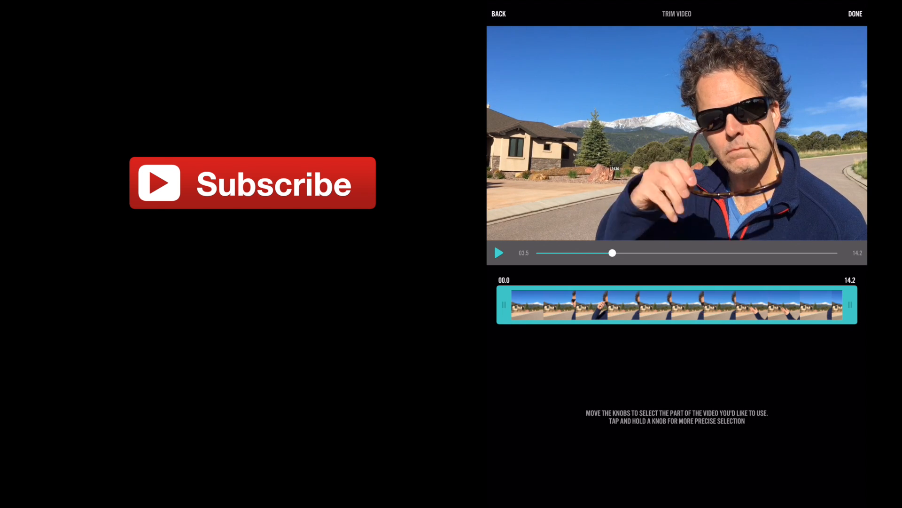
left_click_drag(612, 253, 653, 253)
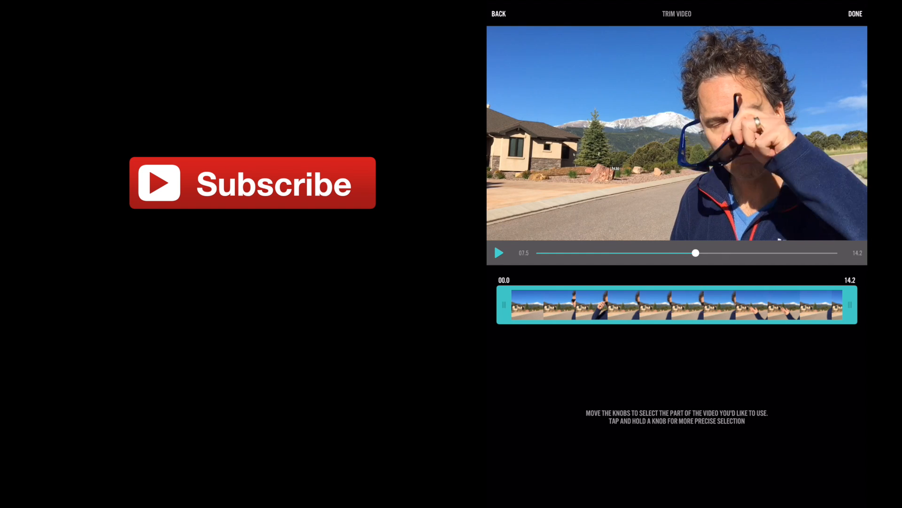
left_click_drag(696, 253, 737, 253)
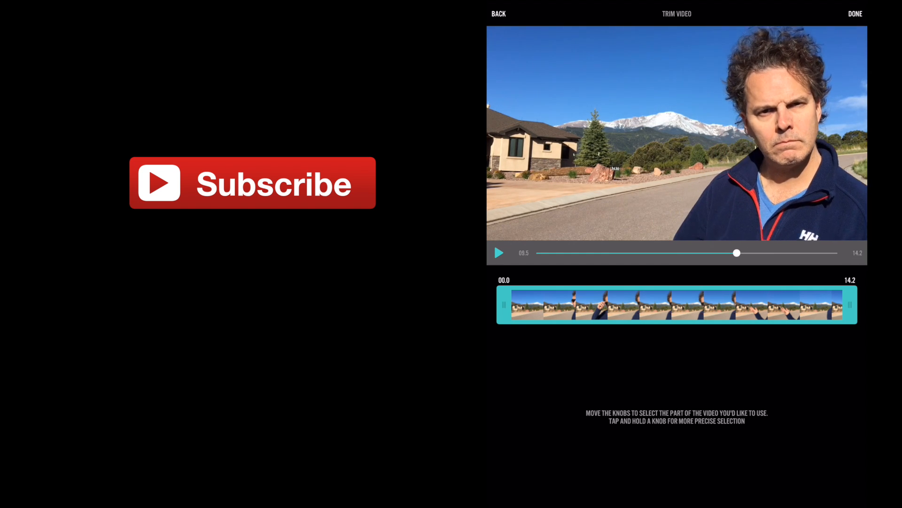
left_click_drag(737, 253, 778, 253)
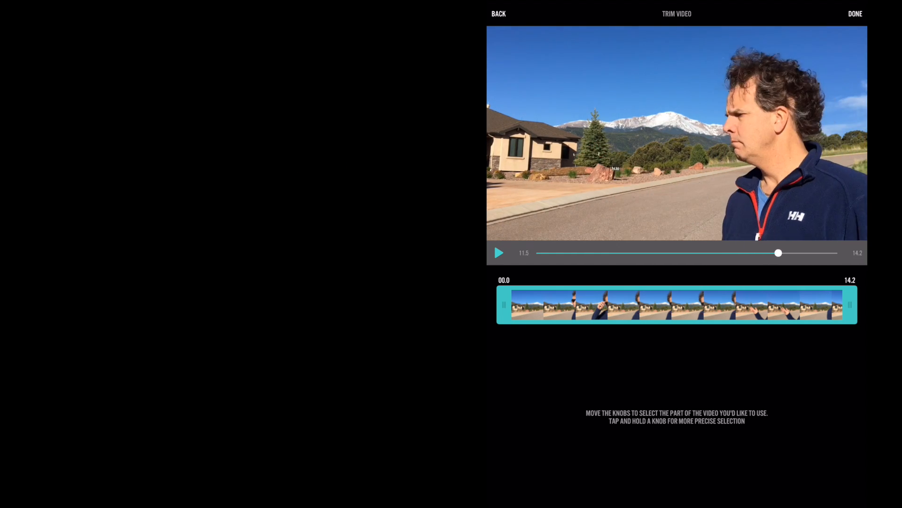
left_click_drag(778, 253, 819, 253)
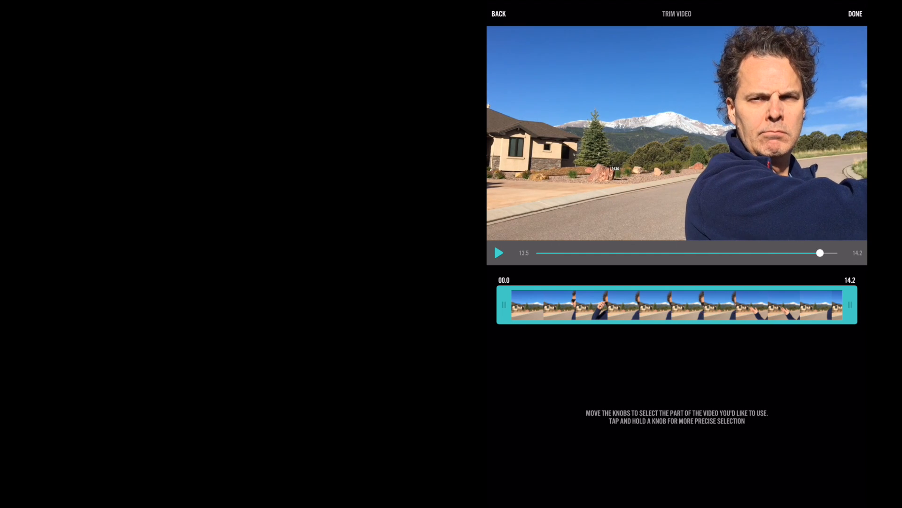
left_click(856, 13)
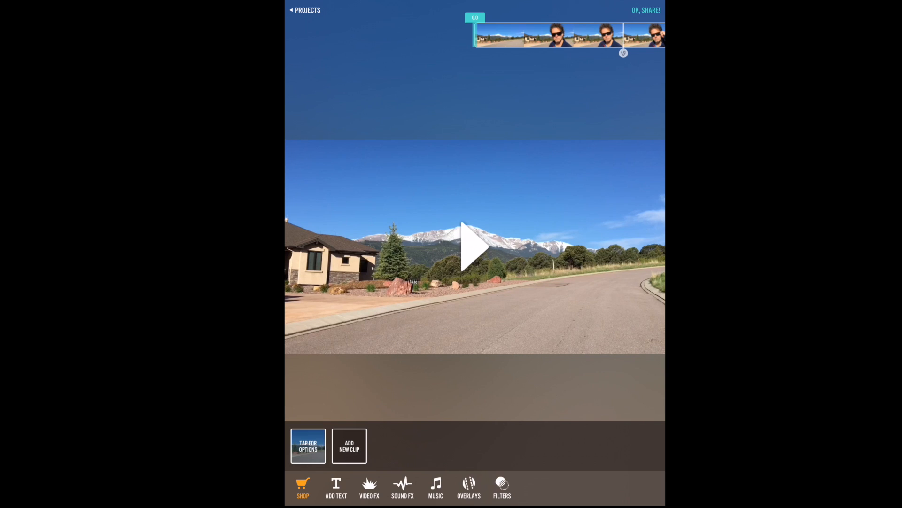
Step: Apply the Noir black-and-white filter to the driveway clip after trying a faded one
left_click(501, 488)
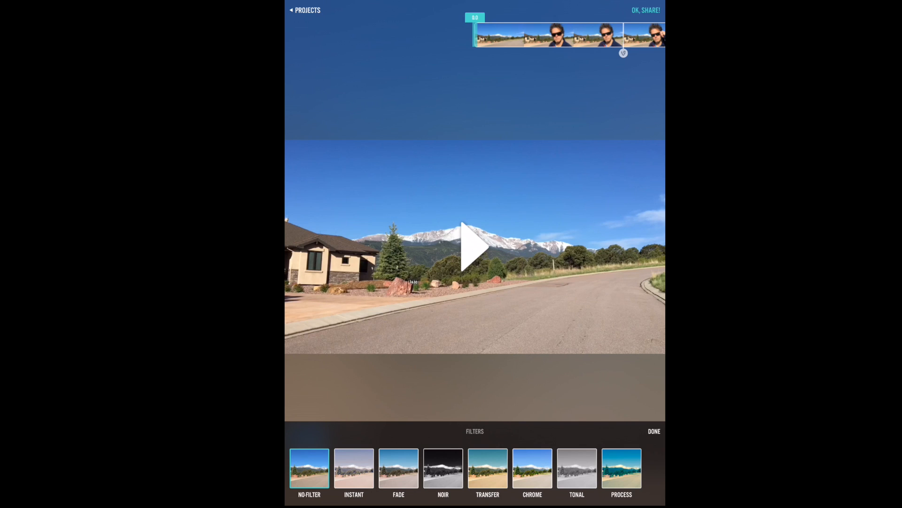
left_click(354, 467)
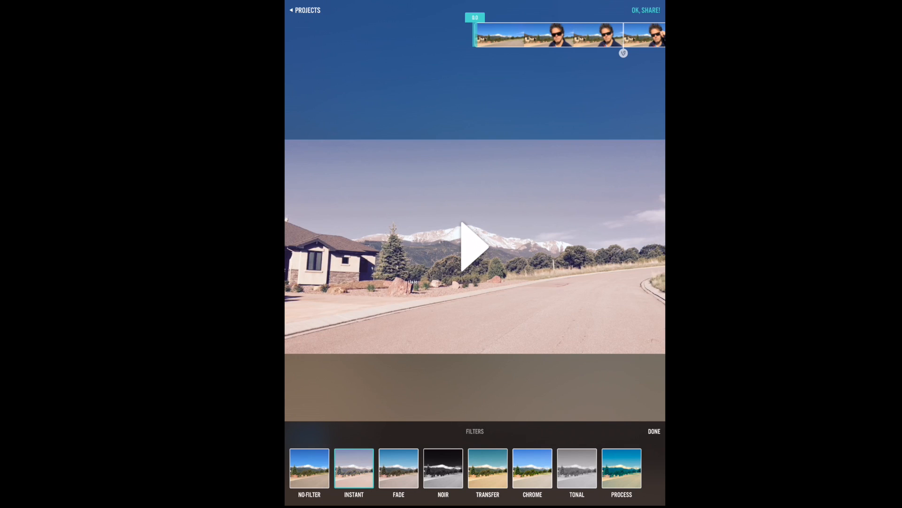
left_click(443, 467)
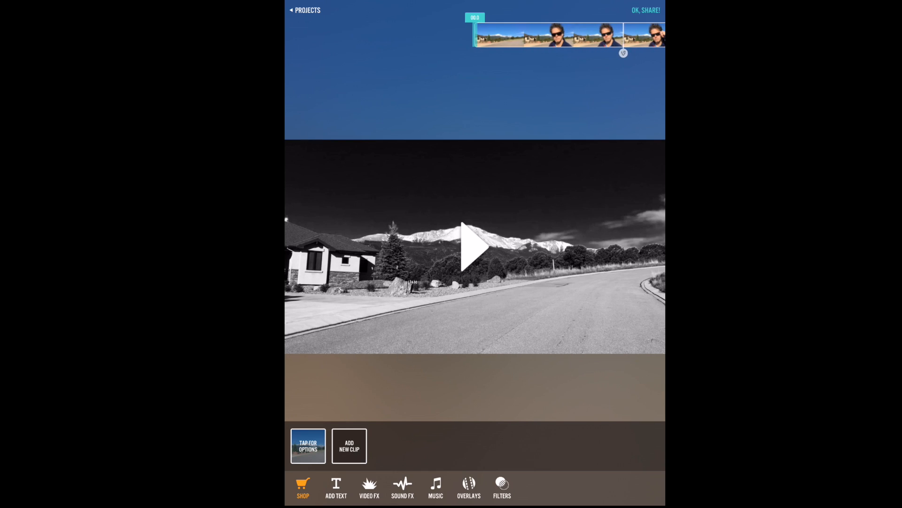
Step: Add the Run Run Run track from the Drama music category to the clip
left_click(435, 488)
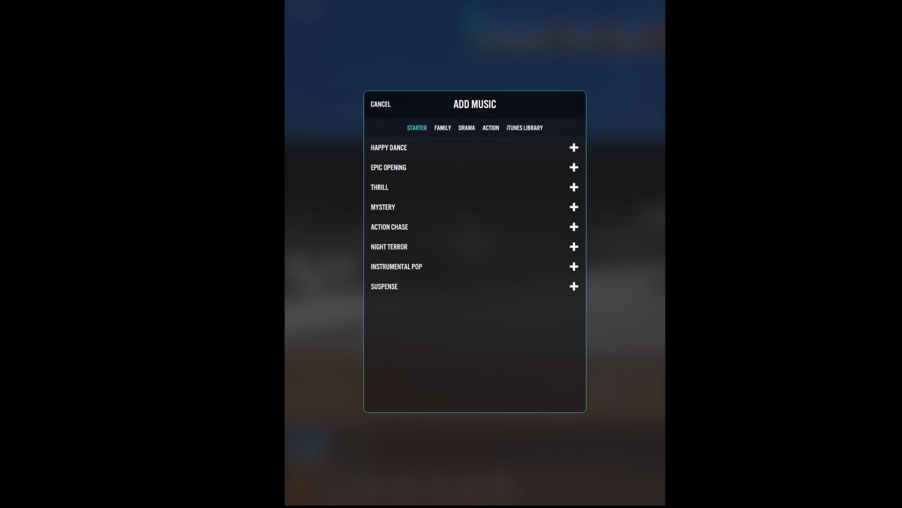
left_click(467, 128)
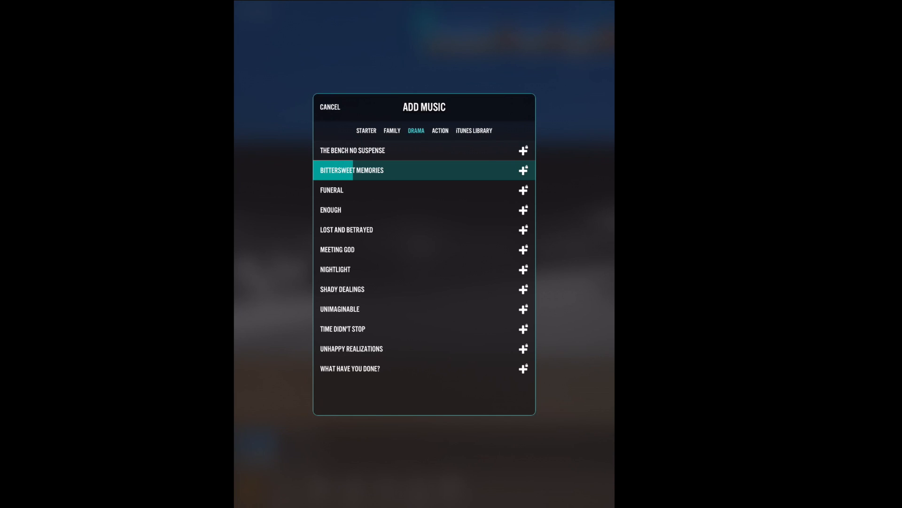
left_click(440, 131)
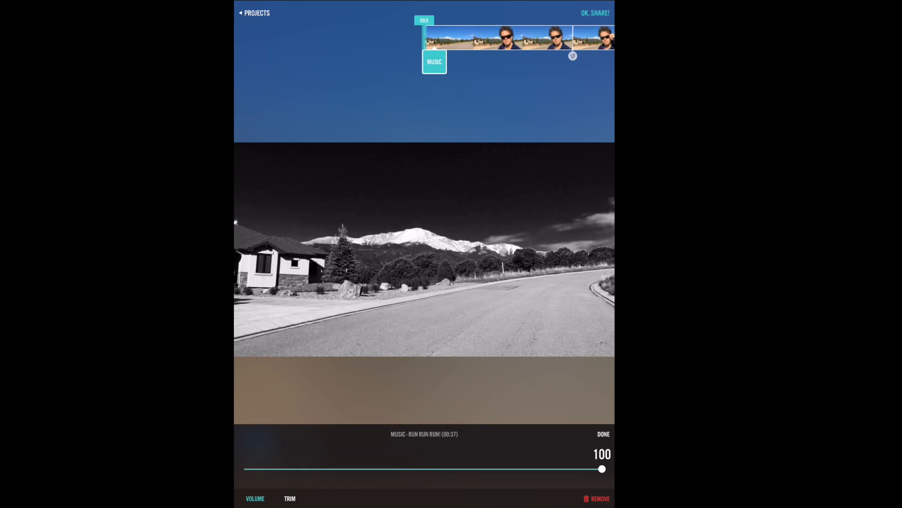
Step: Lower the music volume to about 22 and return to the main editing view
left_click_drag(602, 468, 482, 468)
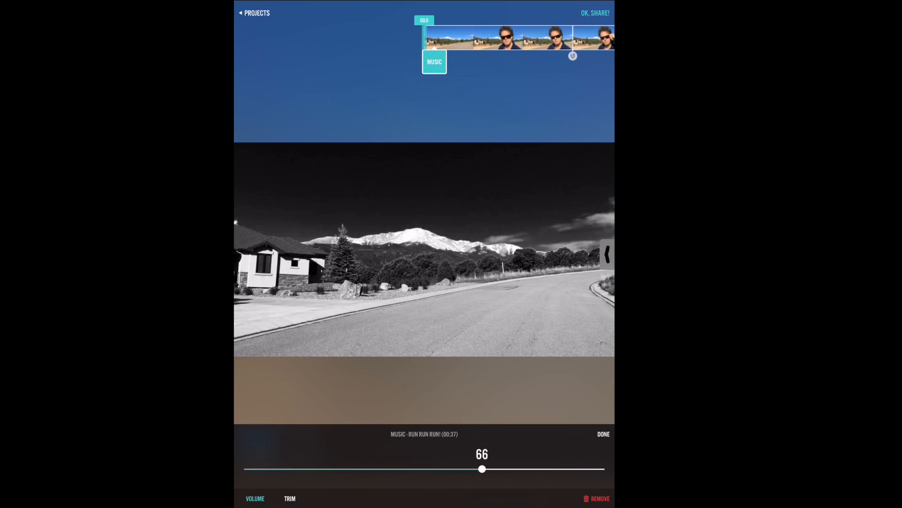
left_click_drag(482, 469, 445, 469)
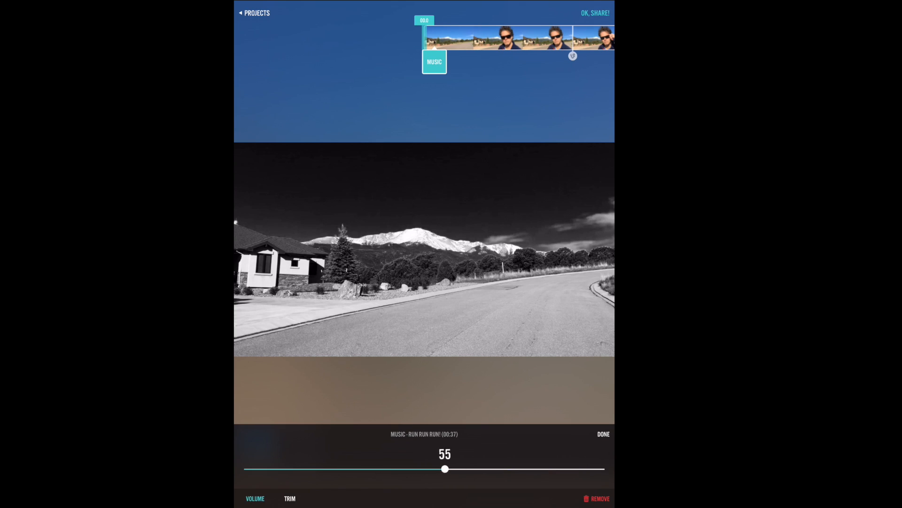
left_click_drag(445, 468, 520, 468)
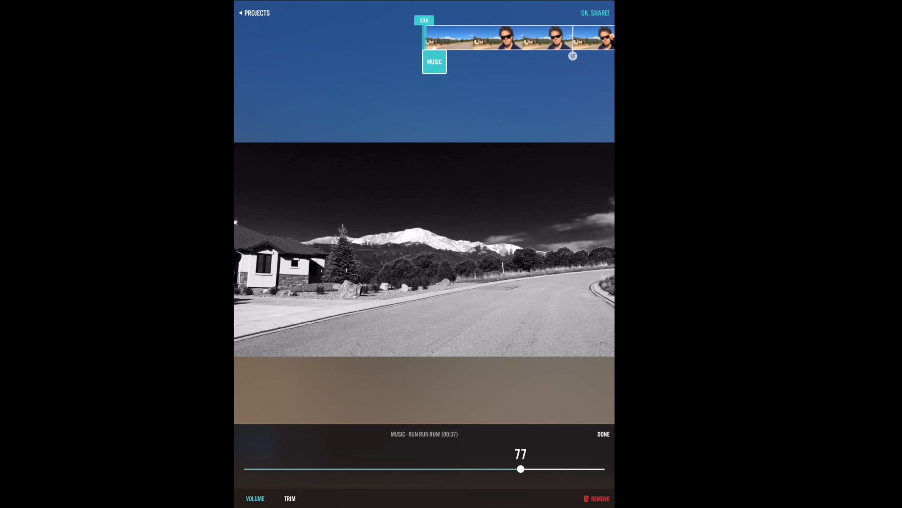
left_click_drag(520, 468, 301, 468)
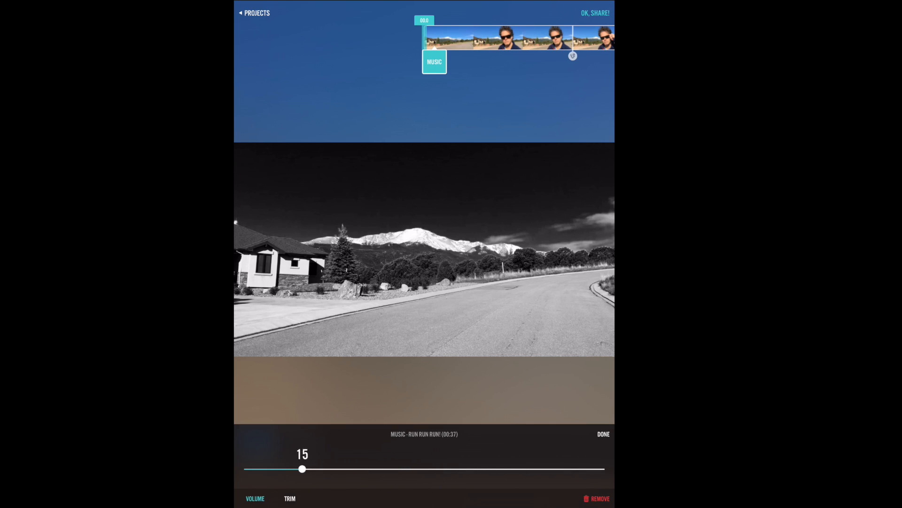
left_click_drag(302, 468, 331, 468)
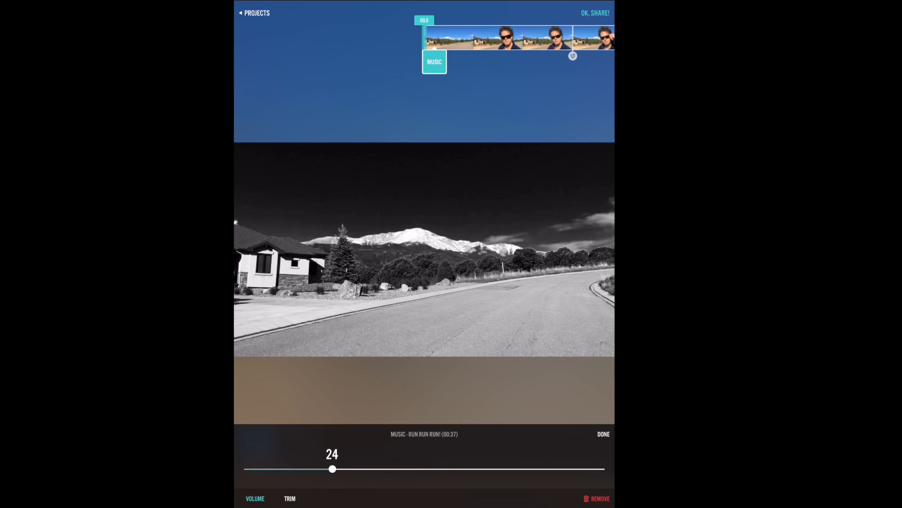
left_click_drag(332, 468, 326, 468)
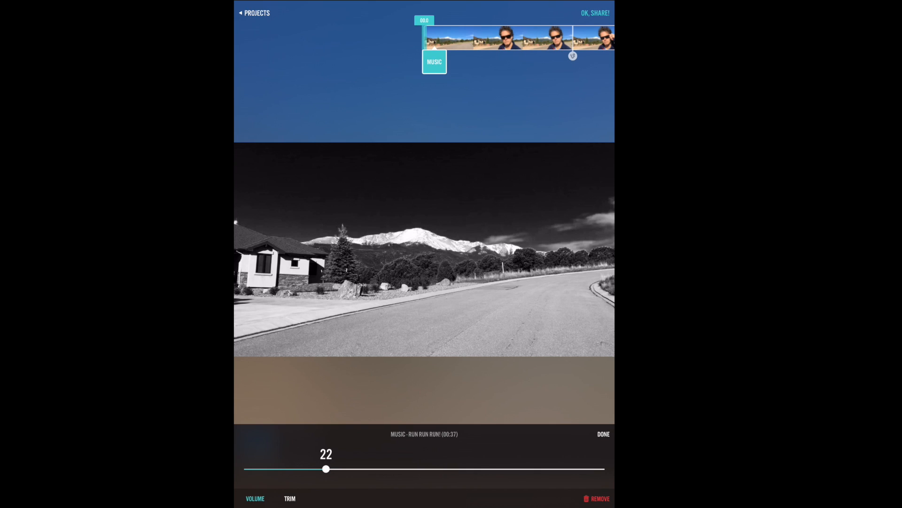
left_click(603, 434)
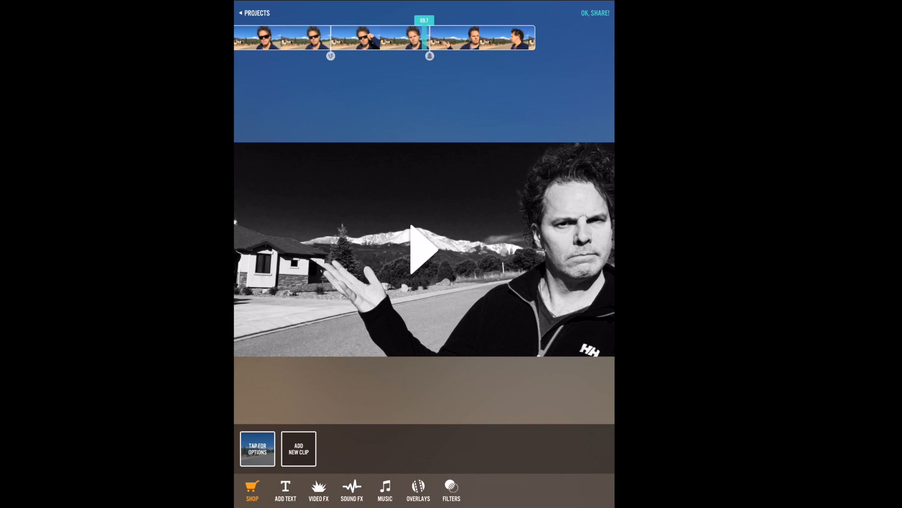
Step: Add a text caption over the clip and position its layer partway along the timeline
left_click(286, 490)
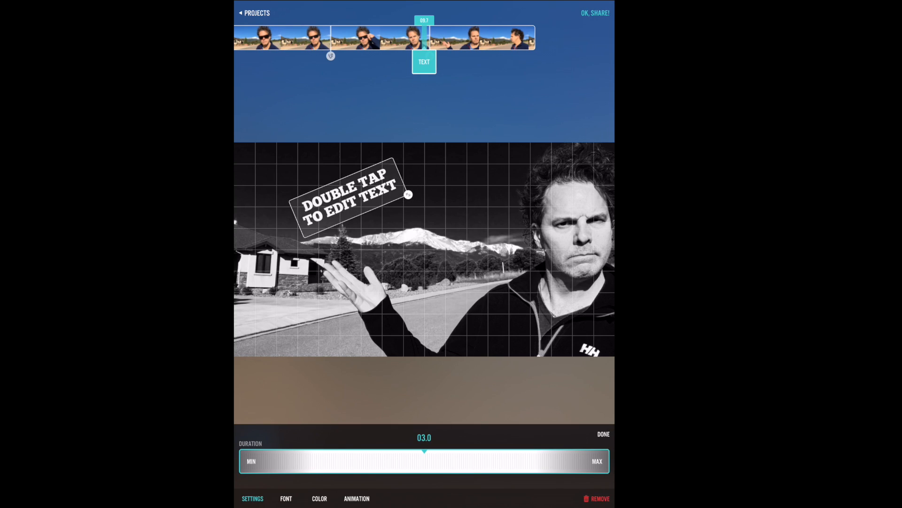
left_click_drag(409, 194, 487, 219)
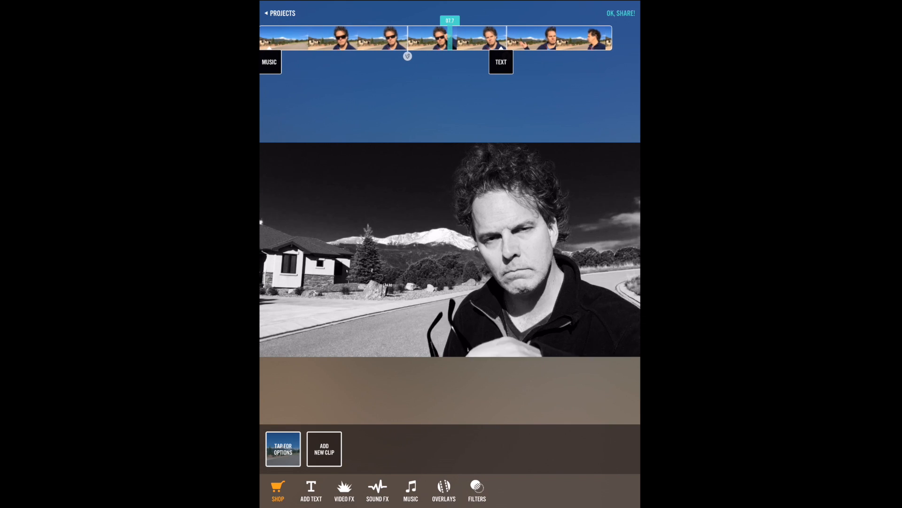
left_click_drag(450, 37, 357, 38)
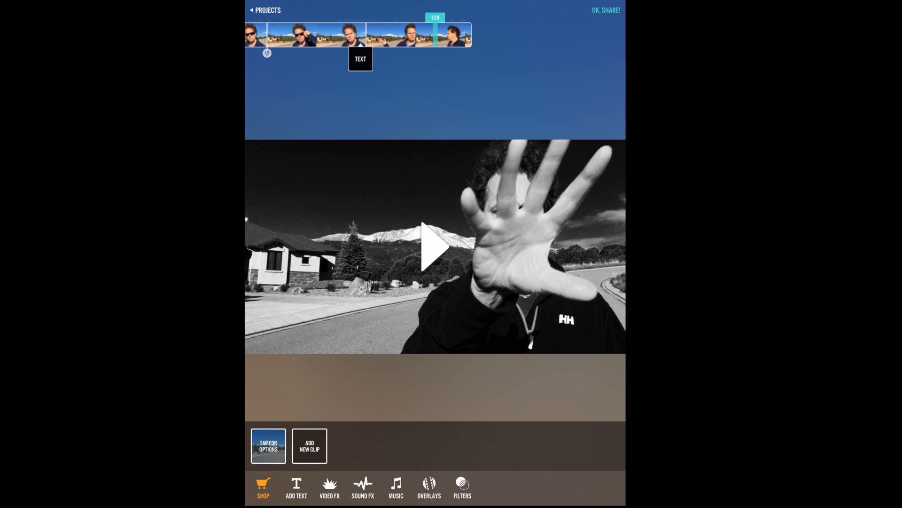
Step: Preview Rain, Snow and Sparks in the Starter effects, then add Snow over the clip
left_click(329, 487)
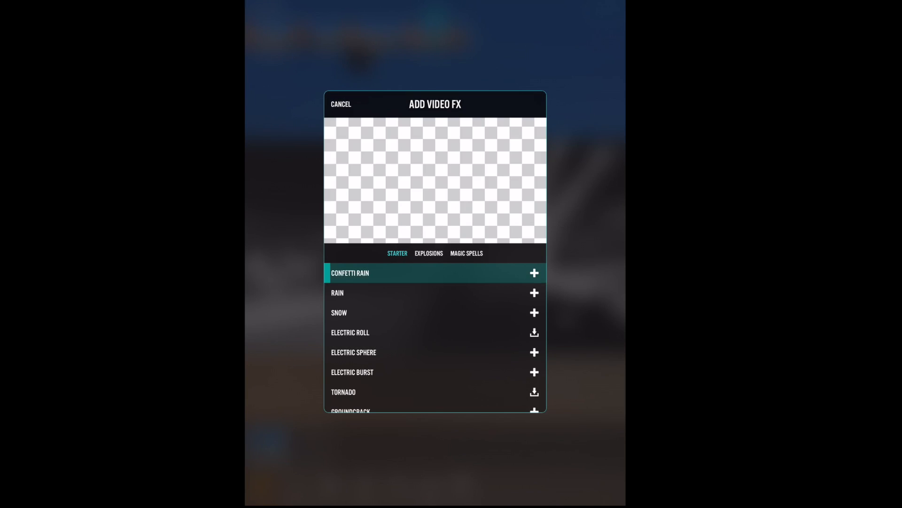
left_click(350, 272)
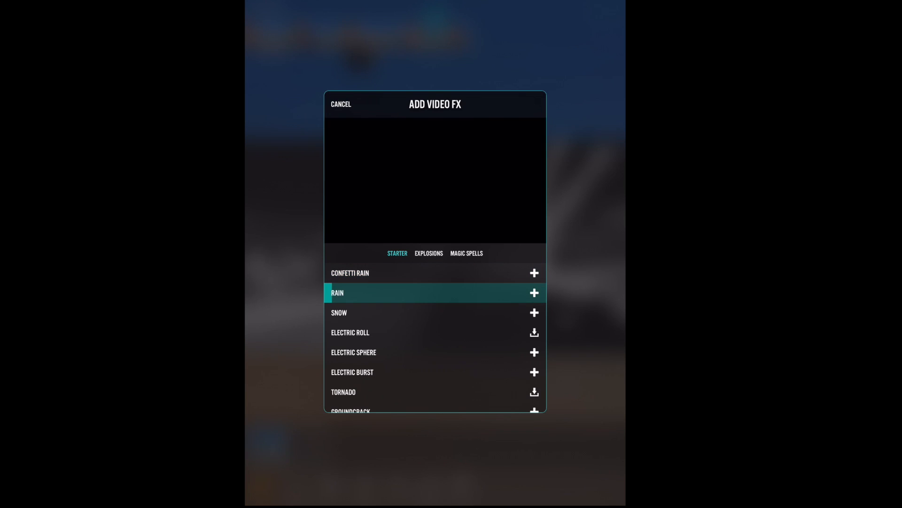
left_click(337, 292)
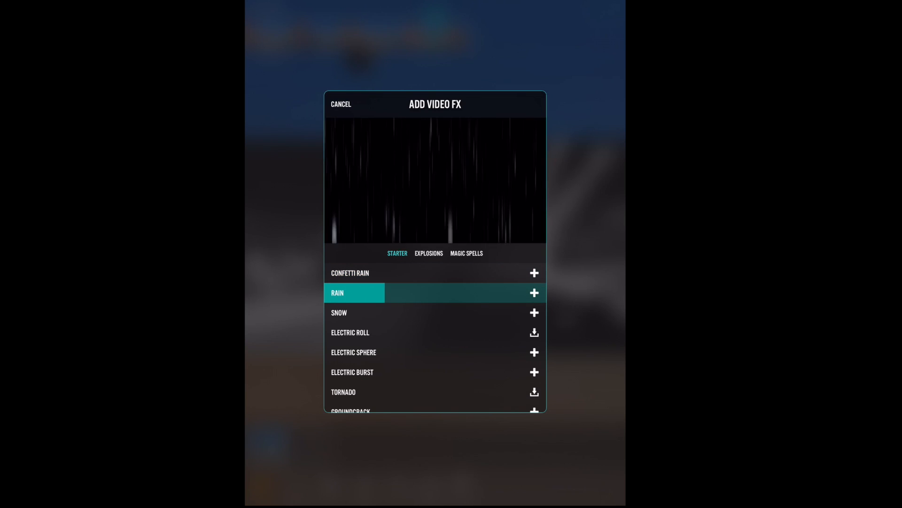
left_click(339, 312)
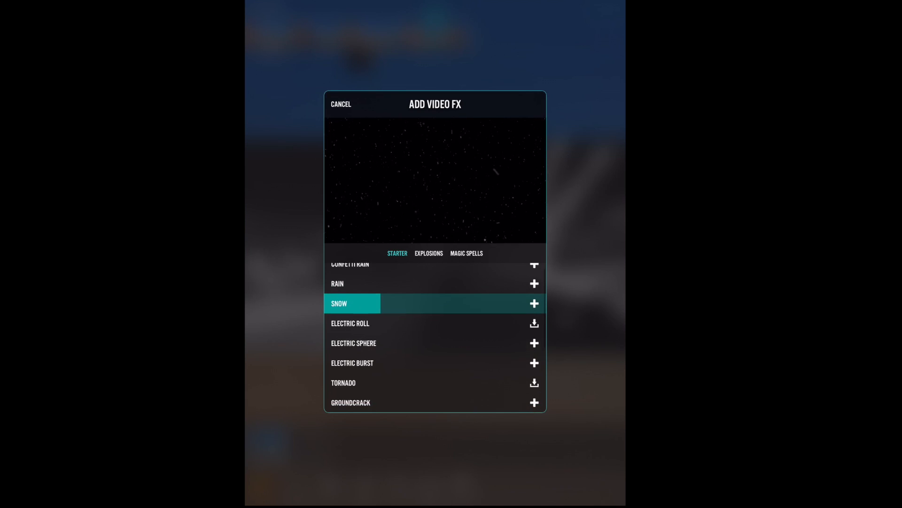
scroll("down", 3)
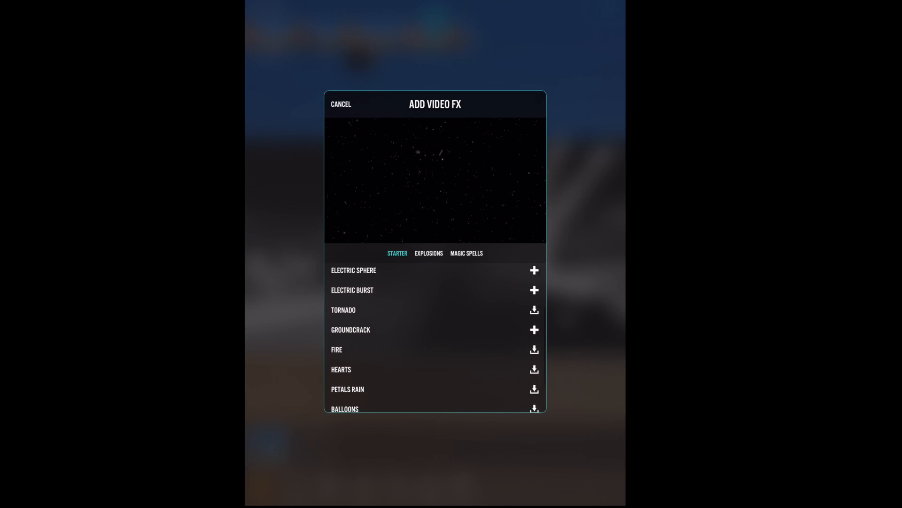
scroll("down", 3)
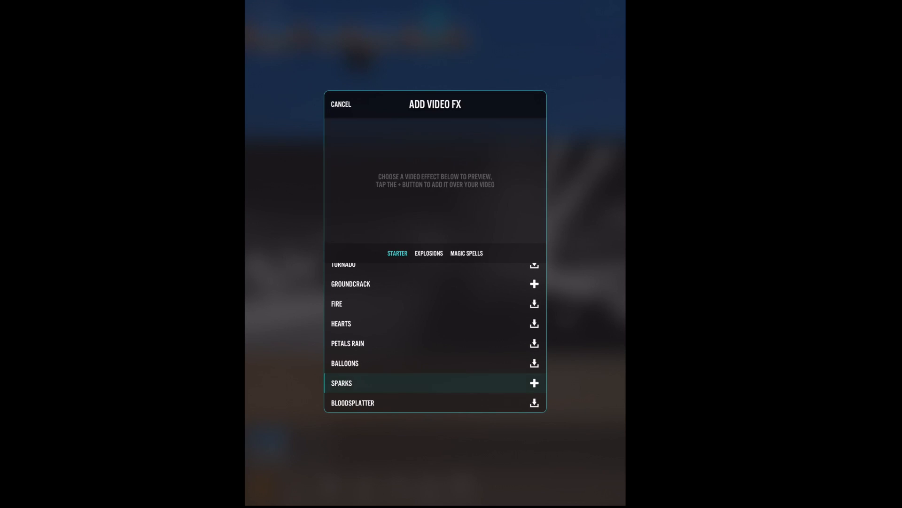
left_click(341, 382)
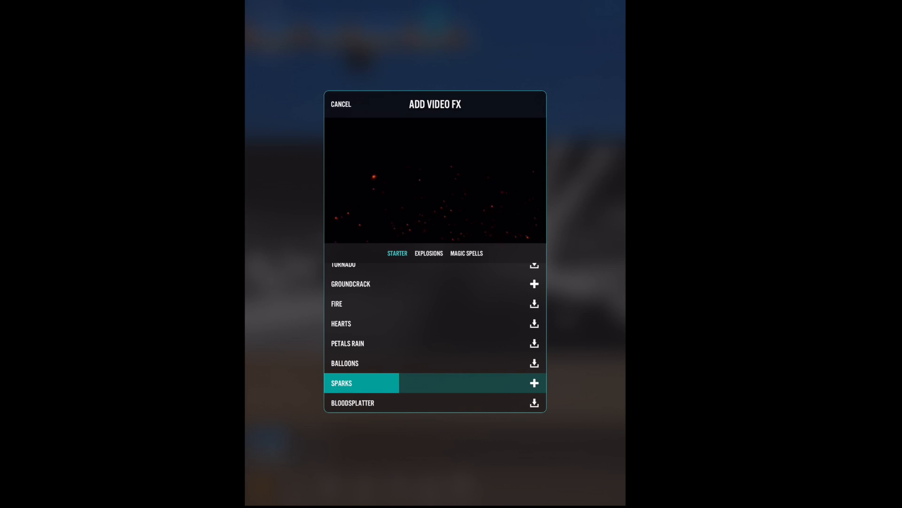
scroll("down", 3)
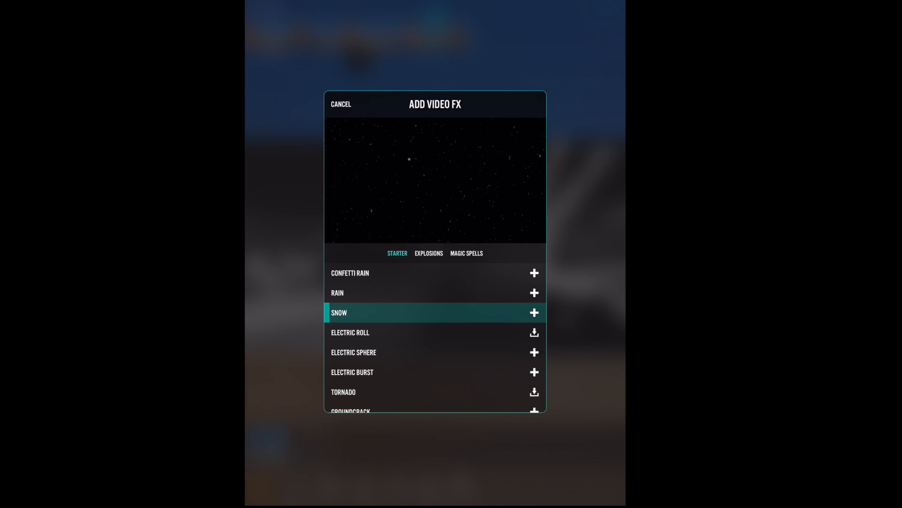
left_click(340, 104)
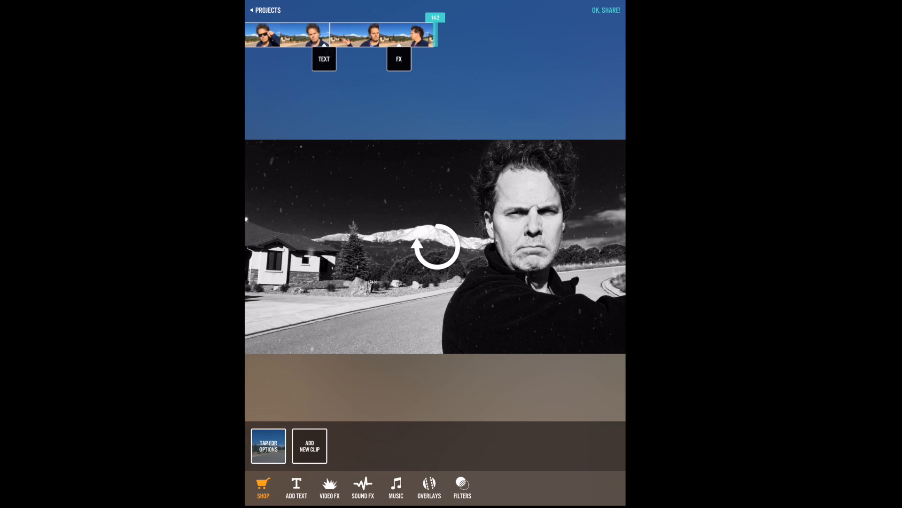
Step: Raise the snow effect's Exposure to about 4.1 and return to the main editor
left_click(398, 58)
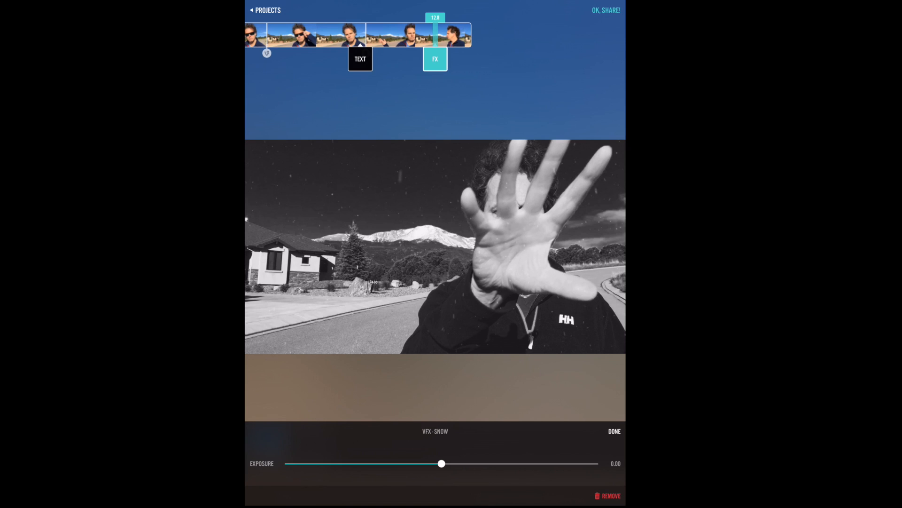
left_click_drag(441, 464, 394, 464)
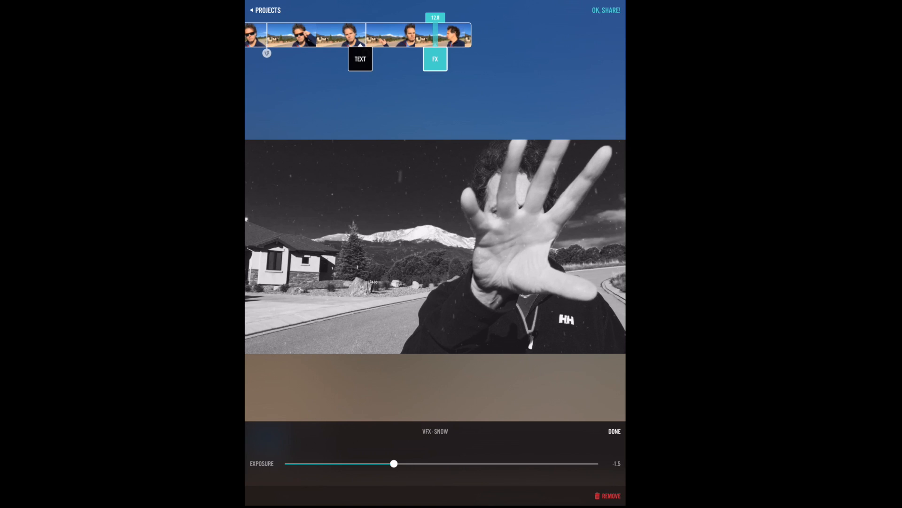
left_click_drag(393, 463, 568, 463)
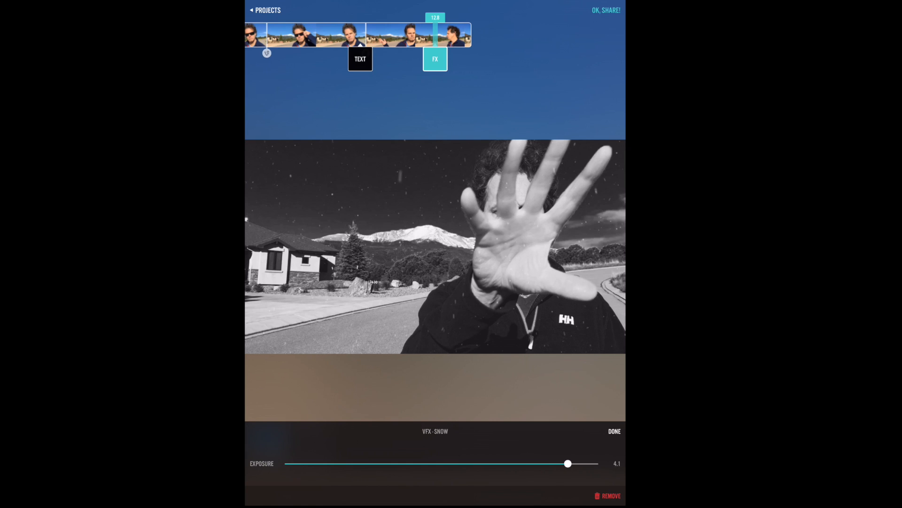
left_click(614, 430)
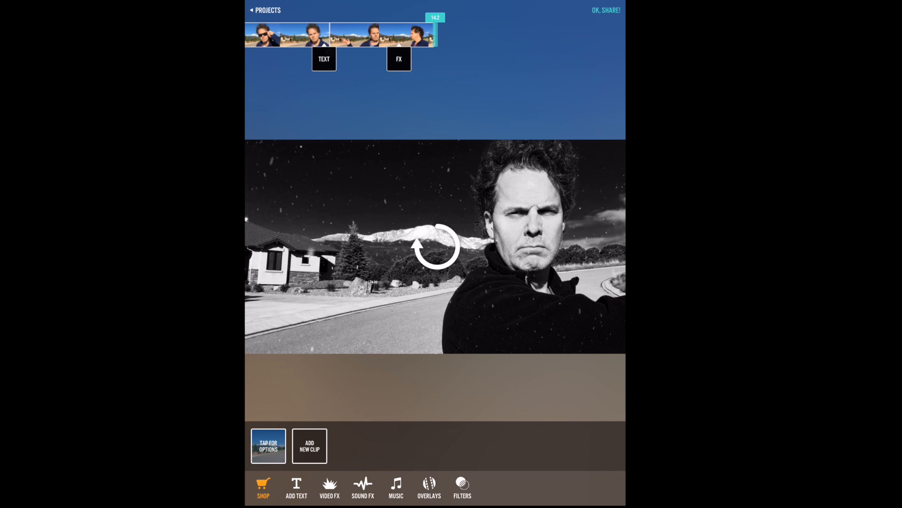
left_click(398, 58)
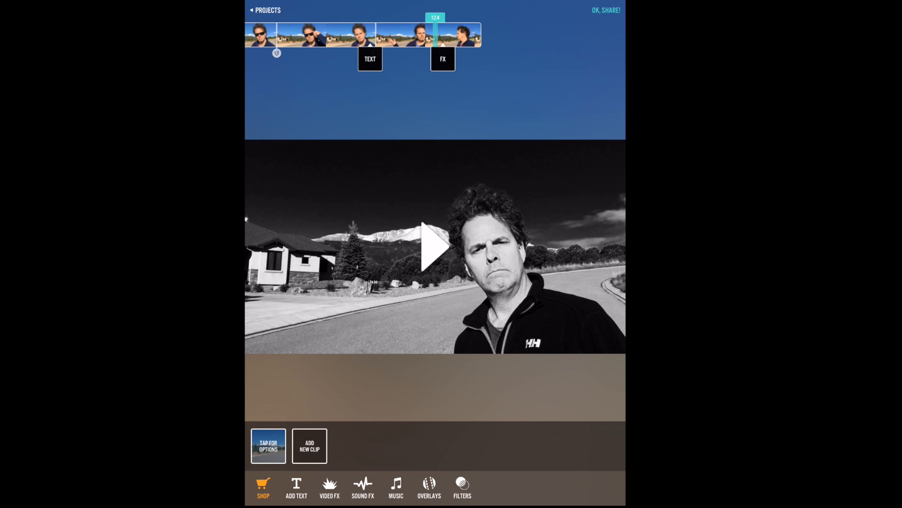
Step: Add the Cinematic Whoosh sound effect from the Sound FX list at full volume
left_click(363, 490)
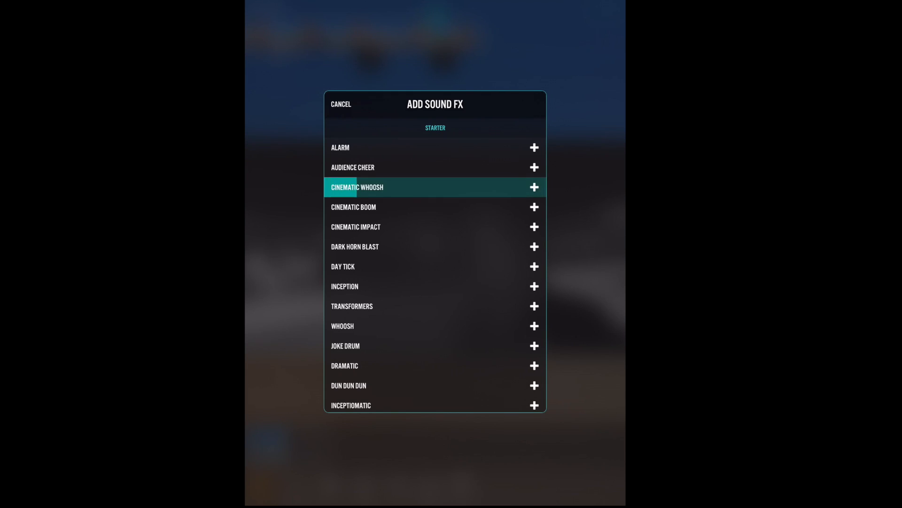
left_click(534, 187)
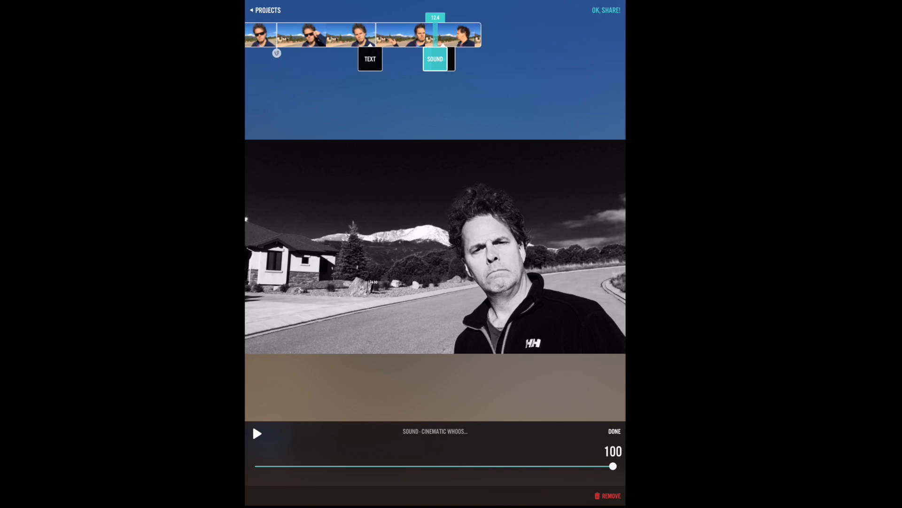